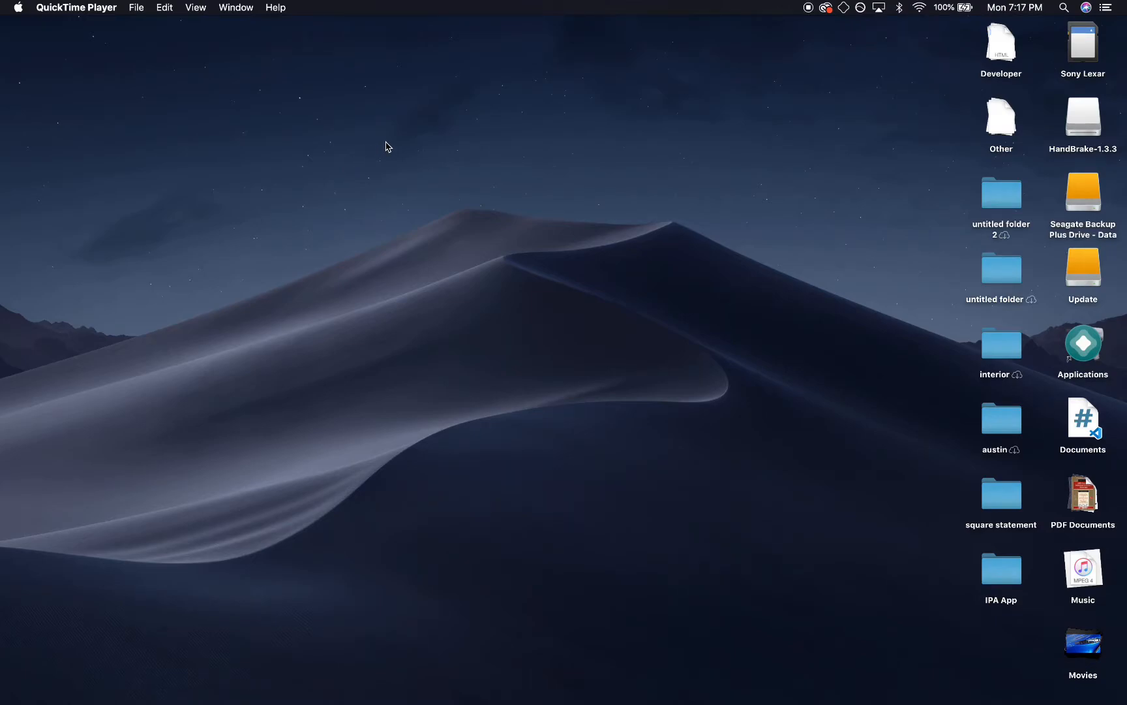
mouse_move(388, 146)
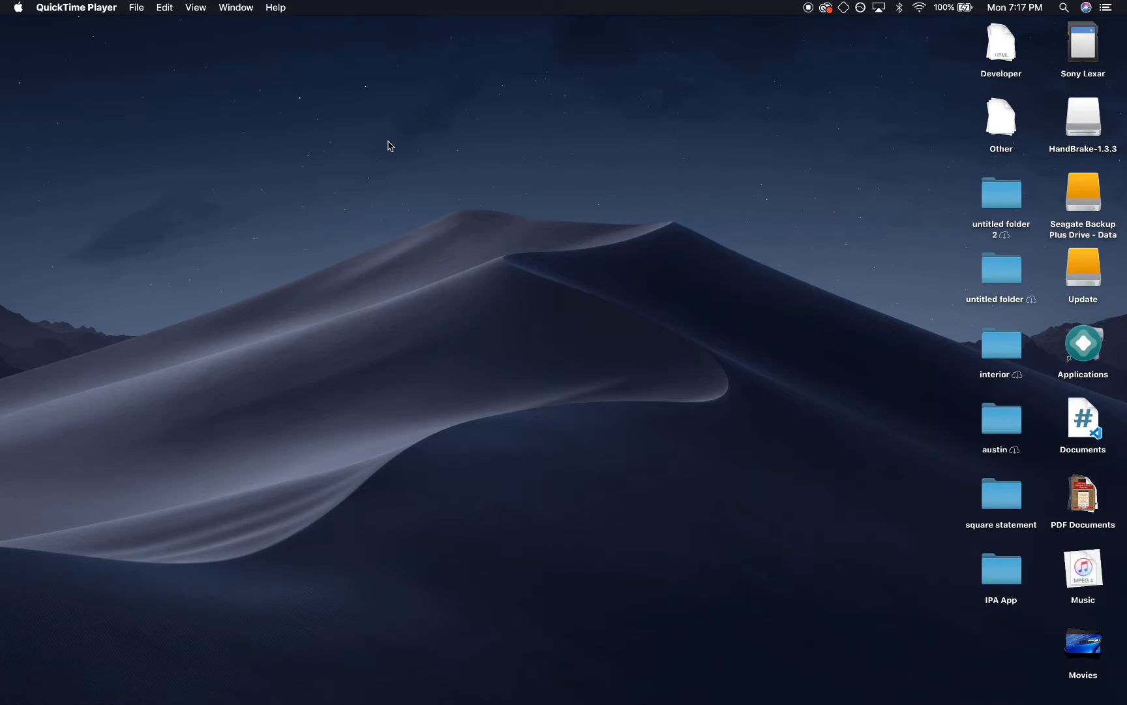
Step: Open About This Mac to view macOS Mojave 10.14.6 and hardware specs
left_click(17, 8)
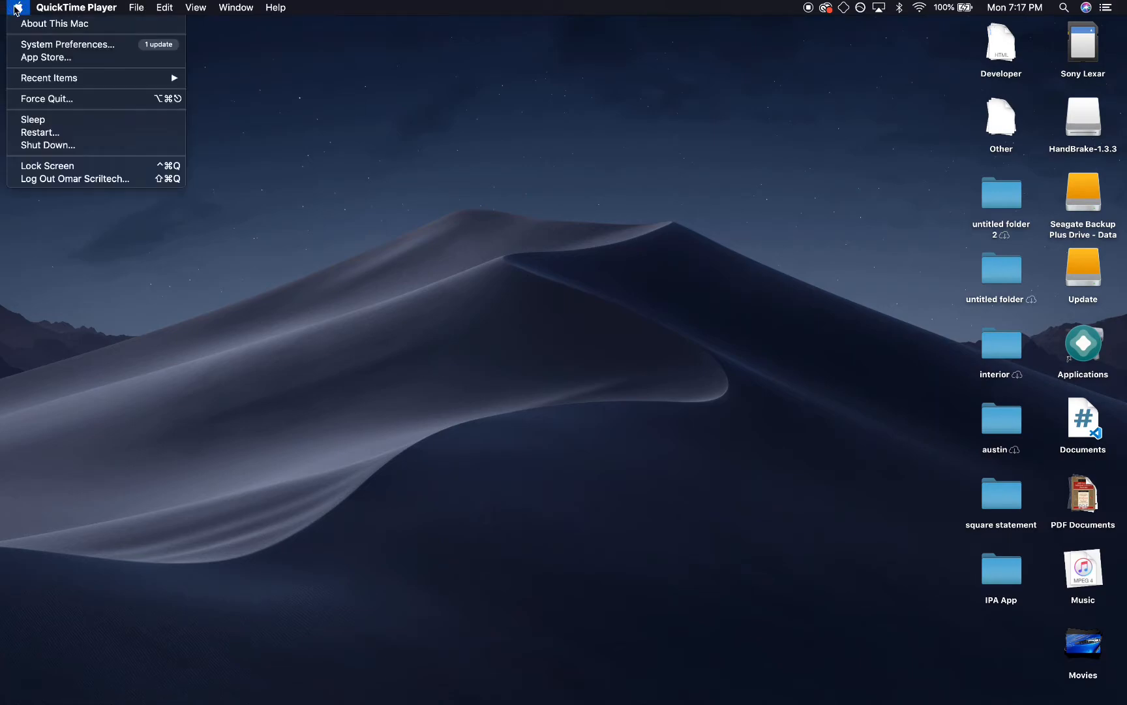
left_click(420, 225)
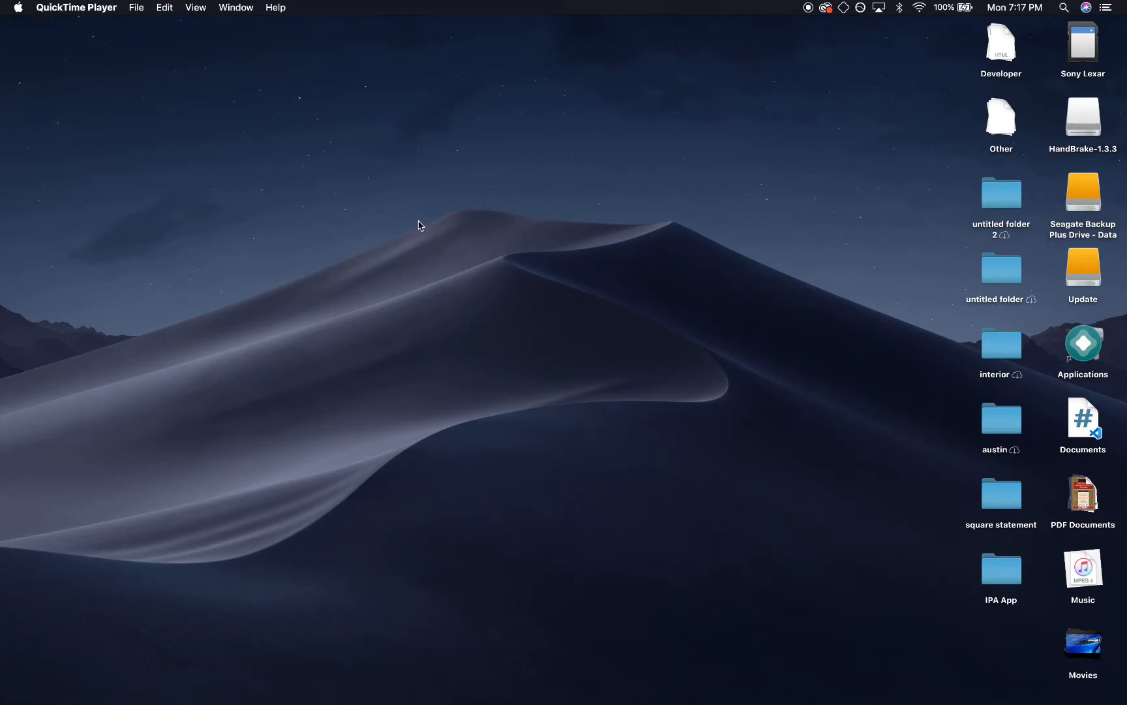
left_click(17, 7)
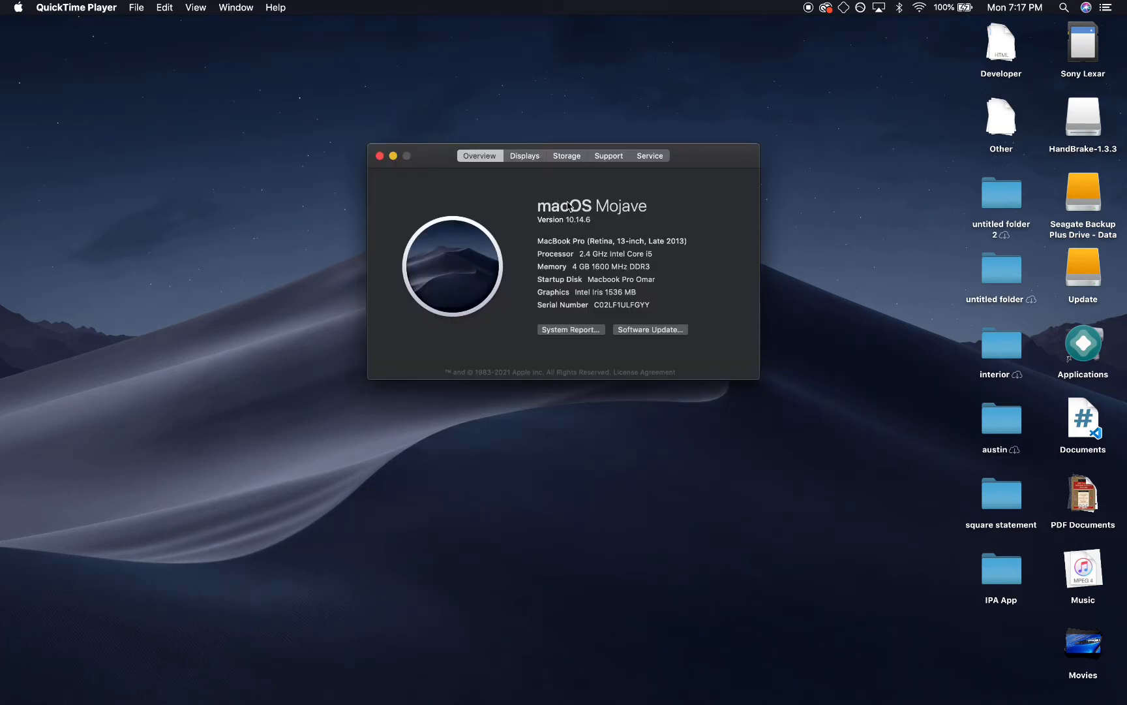
mouse_move(632, 213)
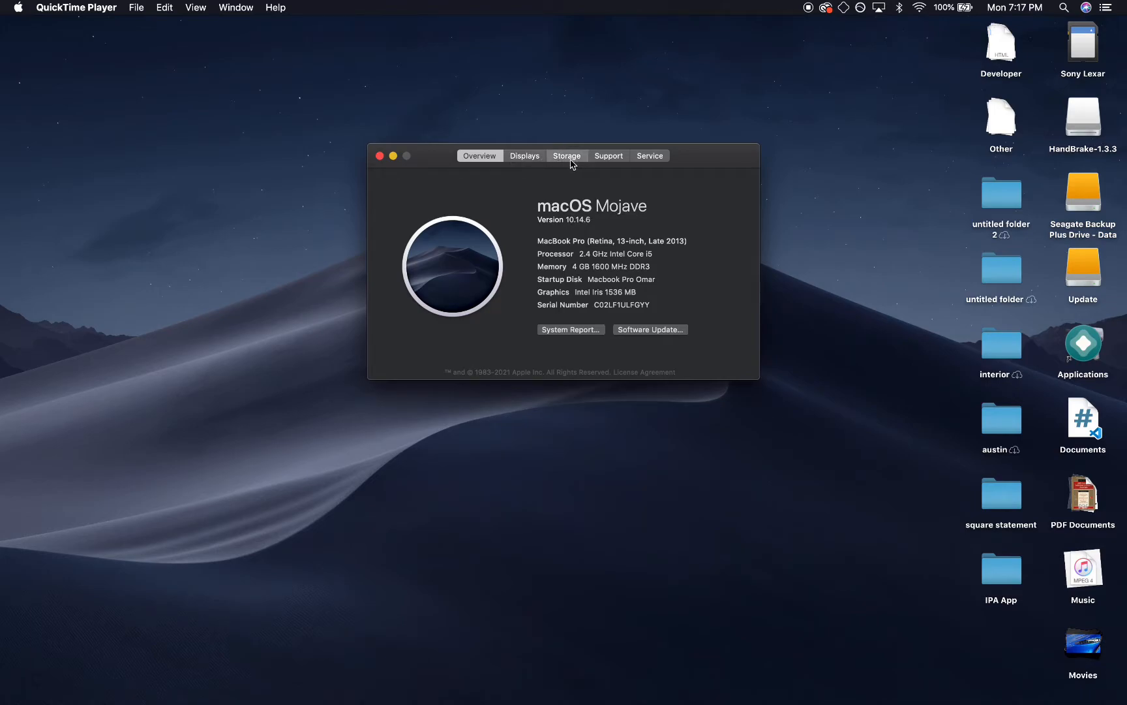
Step: Check storage for all drives, then open the Seagate Backup Plus Drive - Data volume
left_click(566, 155)
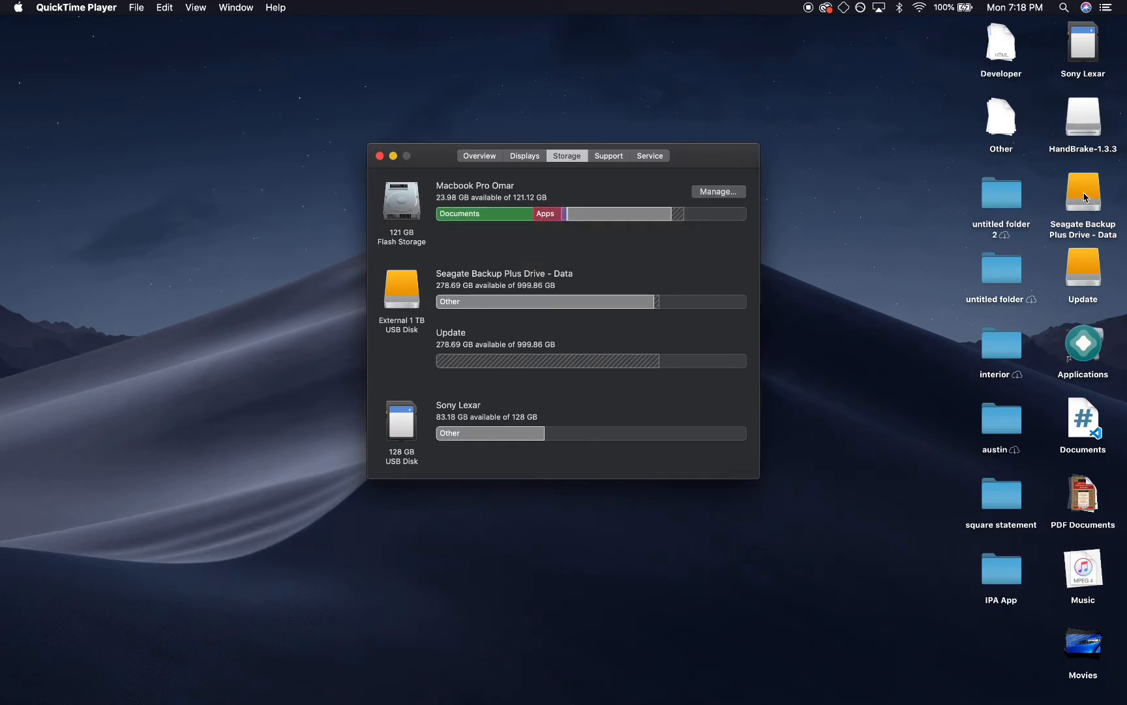
left_click(1082, 192)
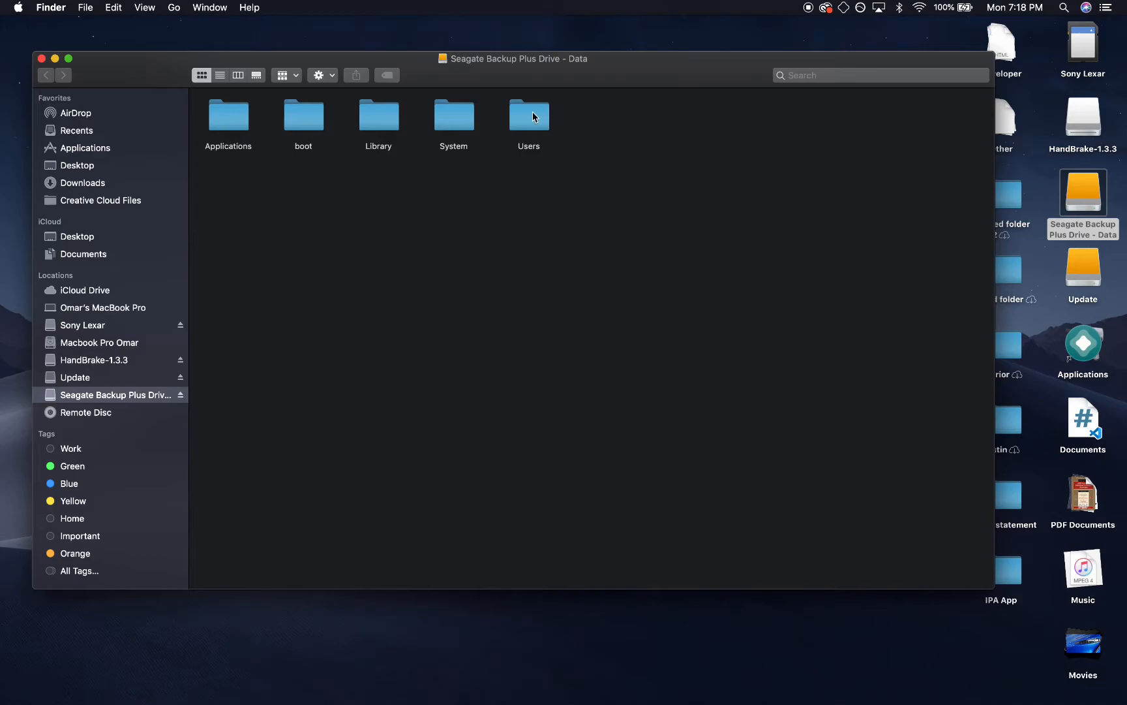
mouse_move(376, 127)
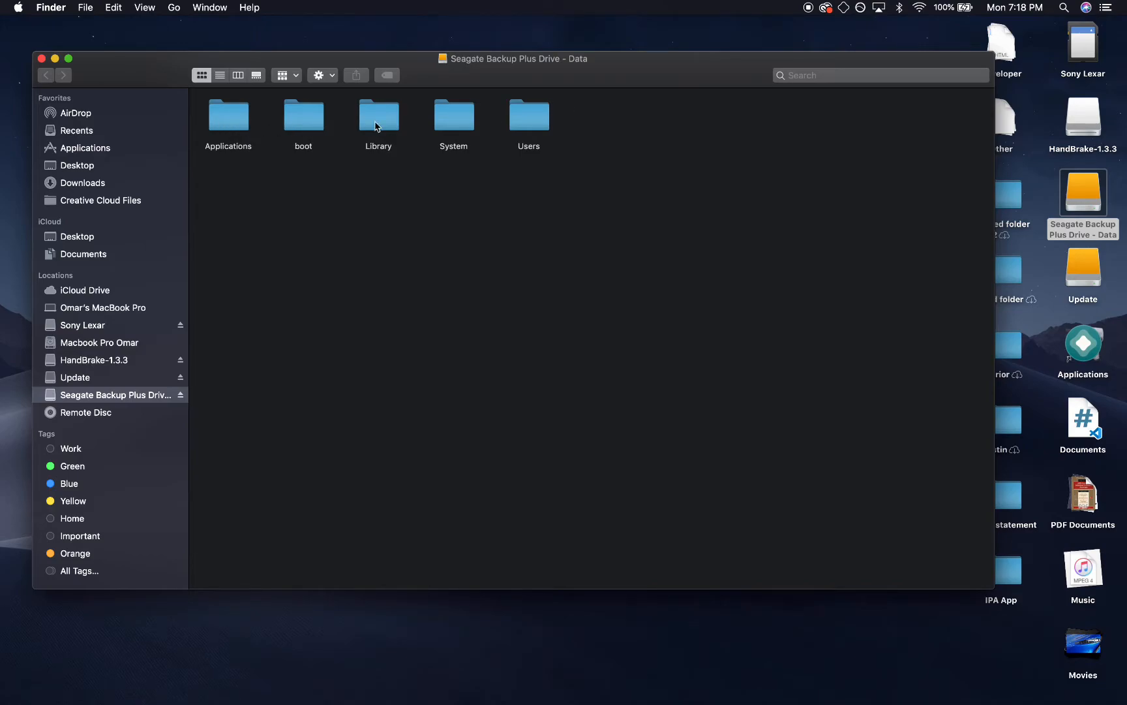
mouse_move(426, 129)
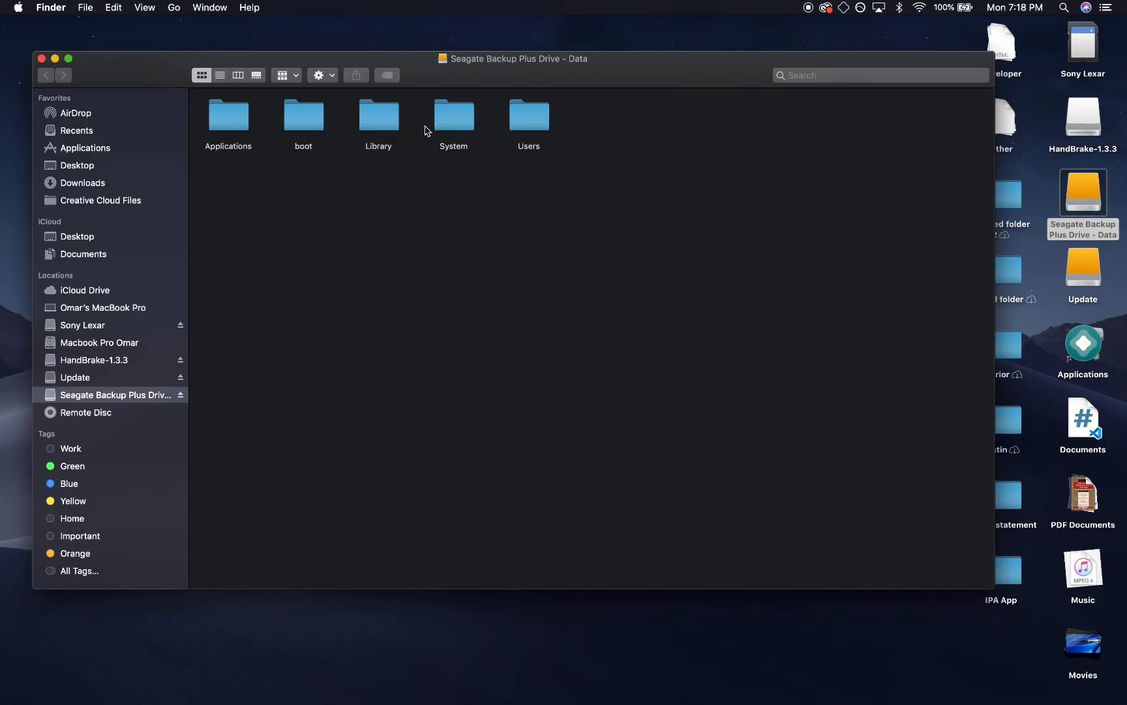
mouse_move(470, 270)
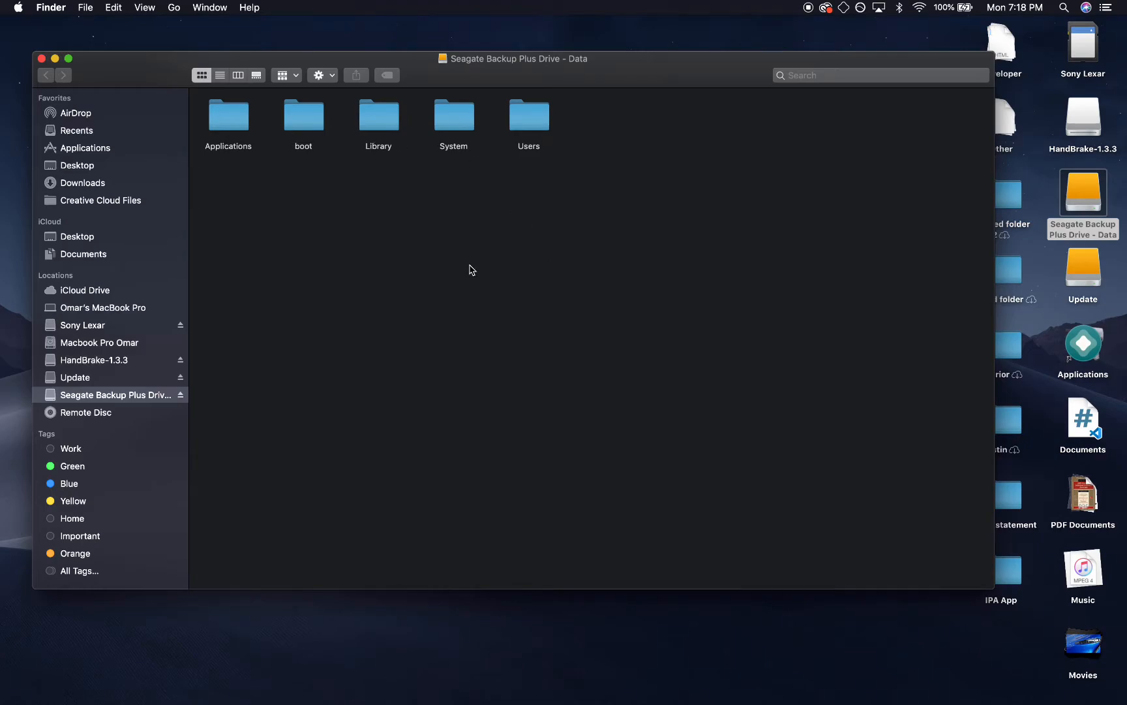
mouse_move(568, 135)
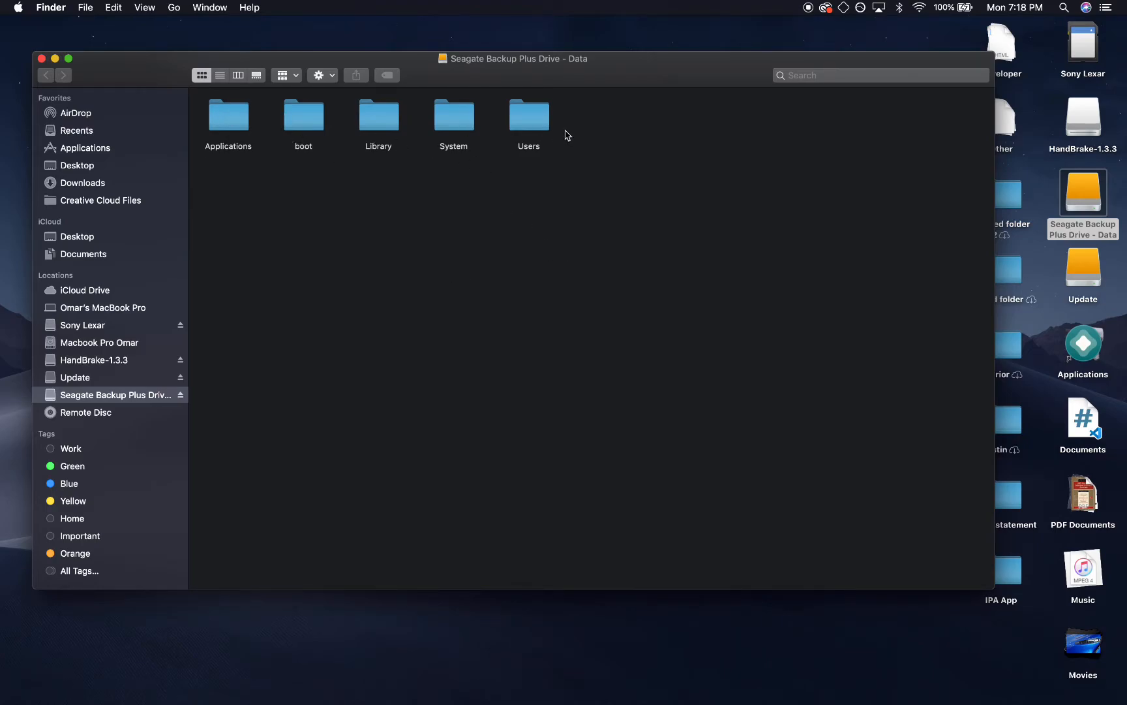
mouse_move(550, 235)
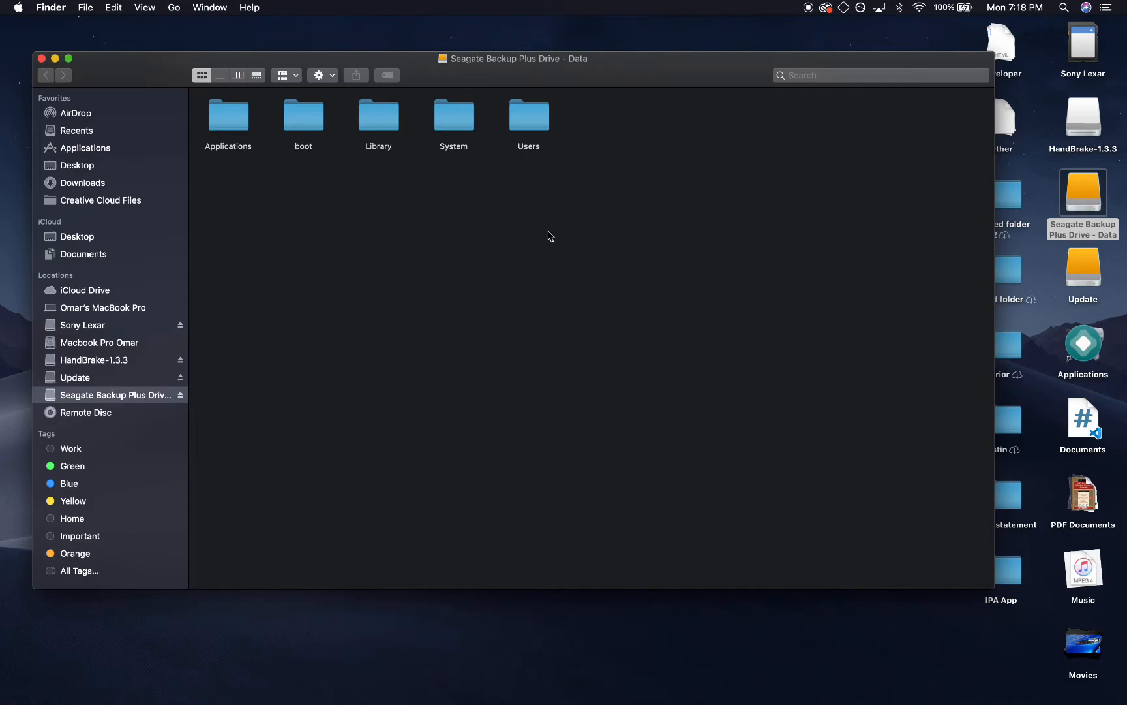
Step: Close the Seagate drive window after reviewing Applications, boot, Library, System and Users
left_click(619, 206)
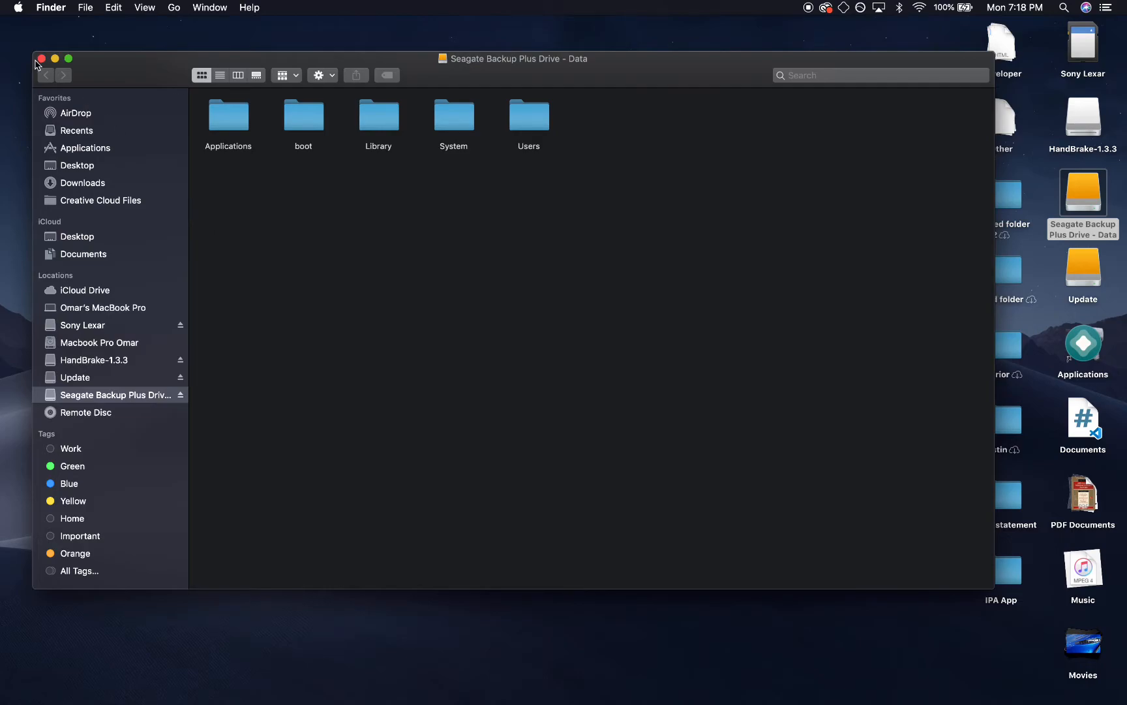
mouse_move(413, 238)
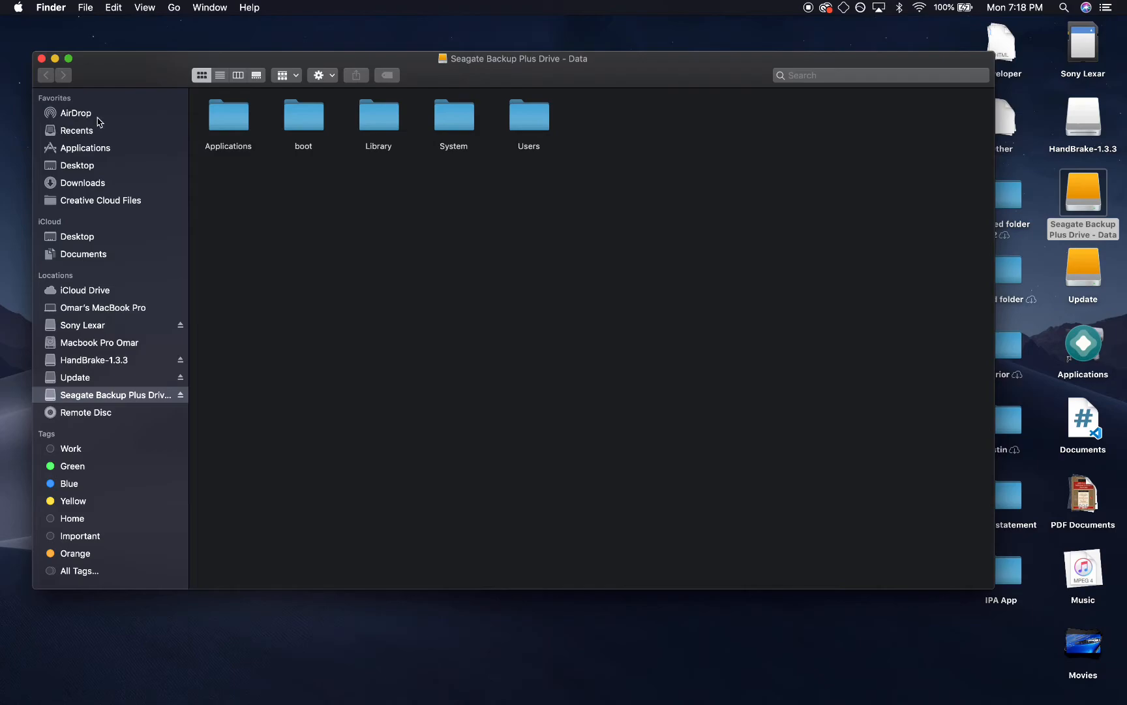
mouse_move(137, 99)
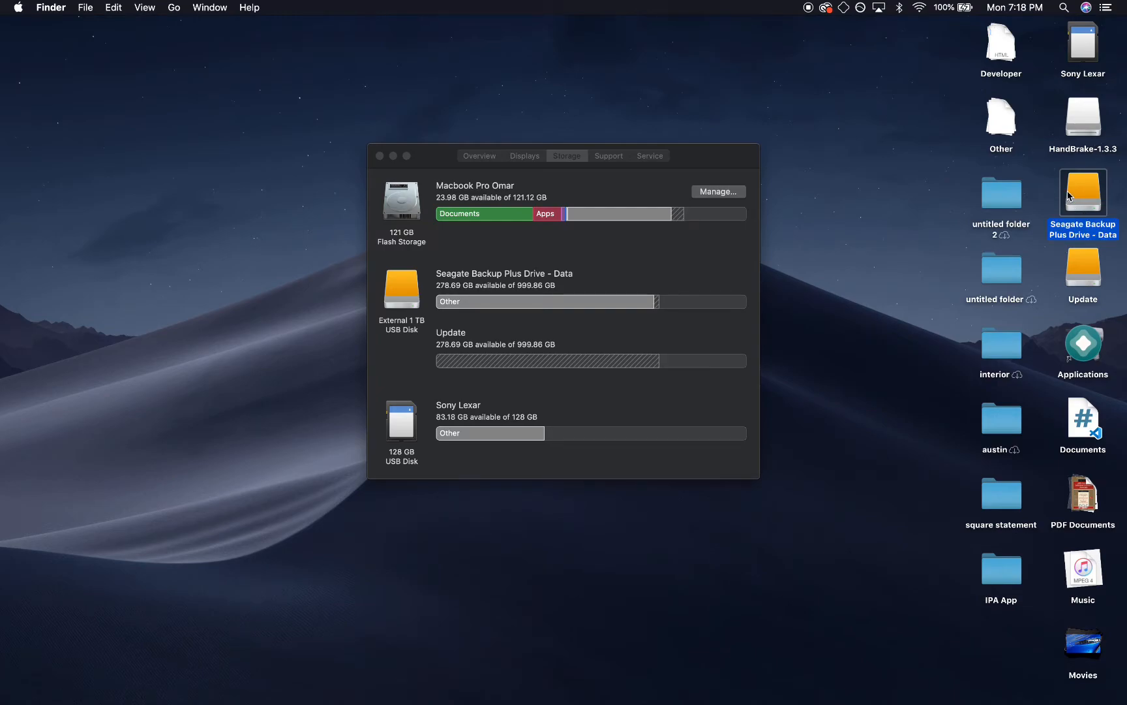
mouse_move(1053, 201)
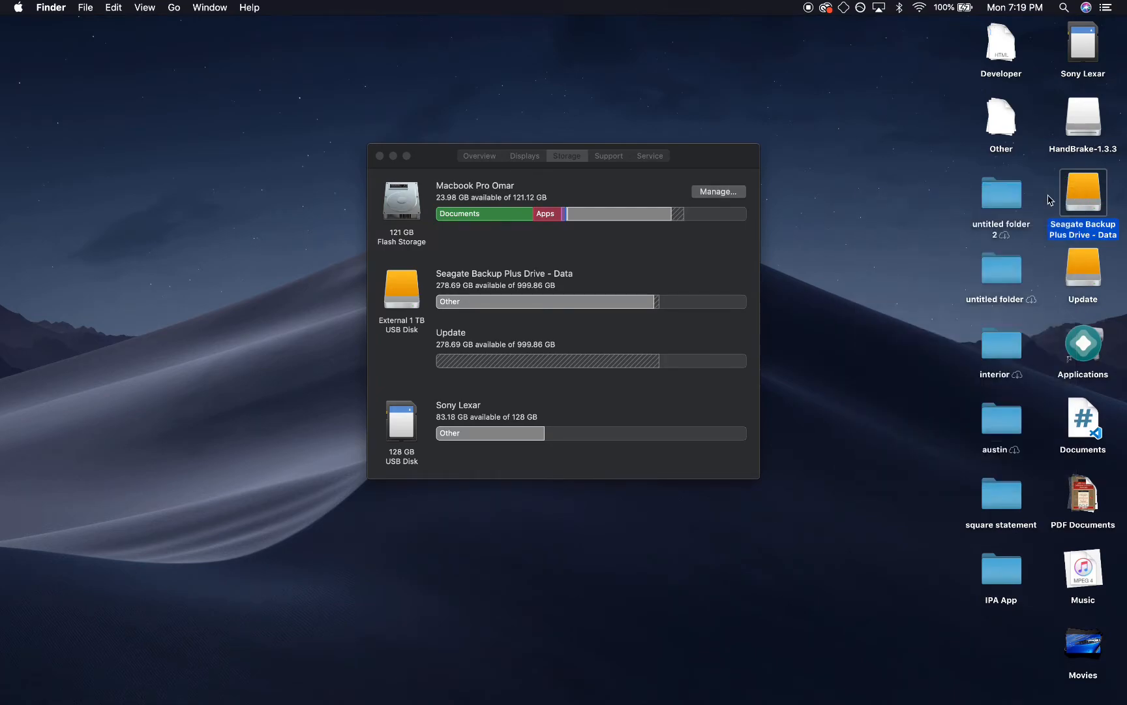
mouse_move(973, 245)
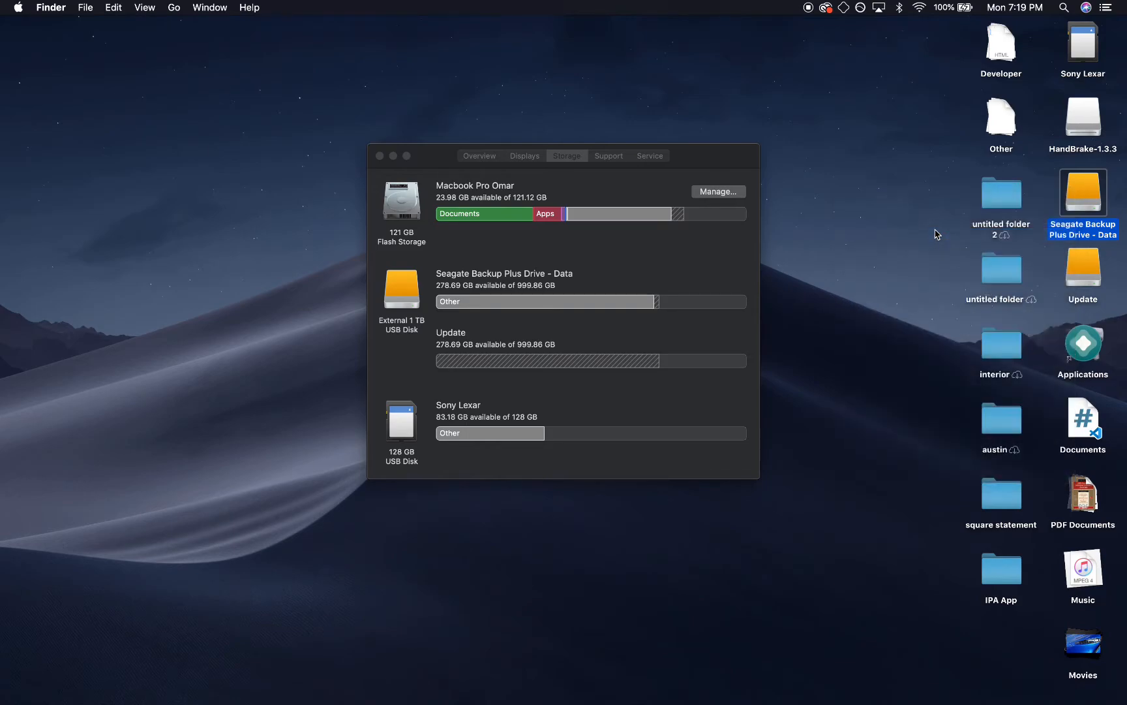
mouse_move(393, 236)
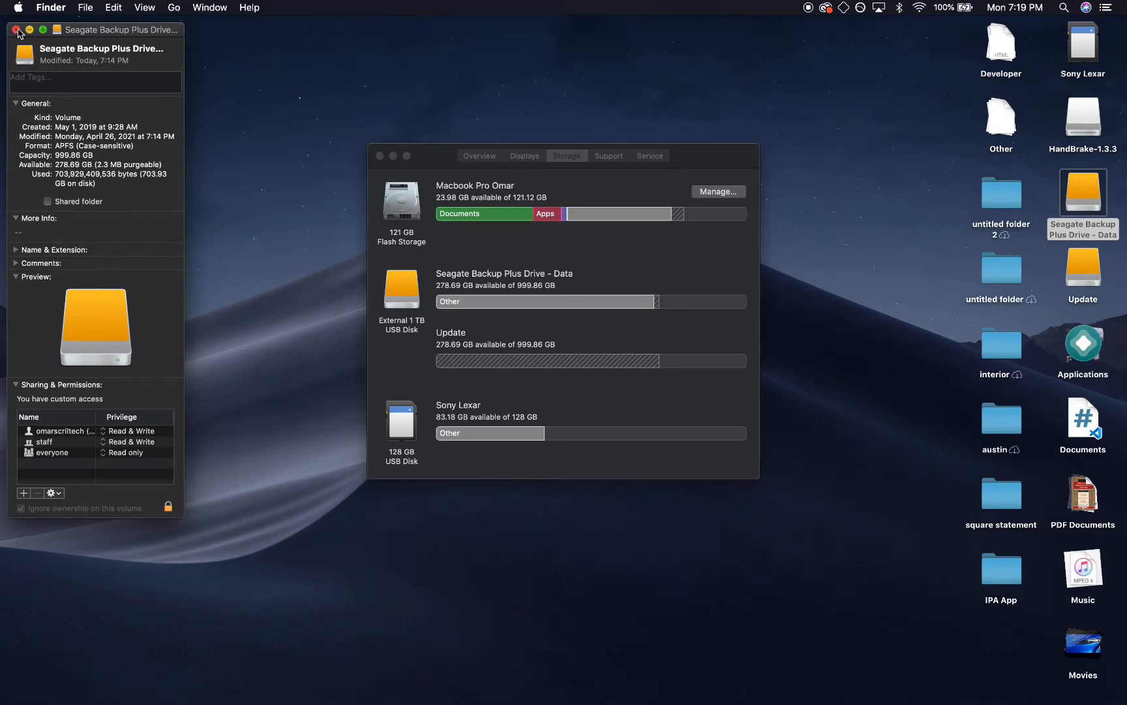
Step: Close the Seagate Get Info panel and move the storage overview to the top-left
left_click(17, 29)
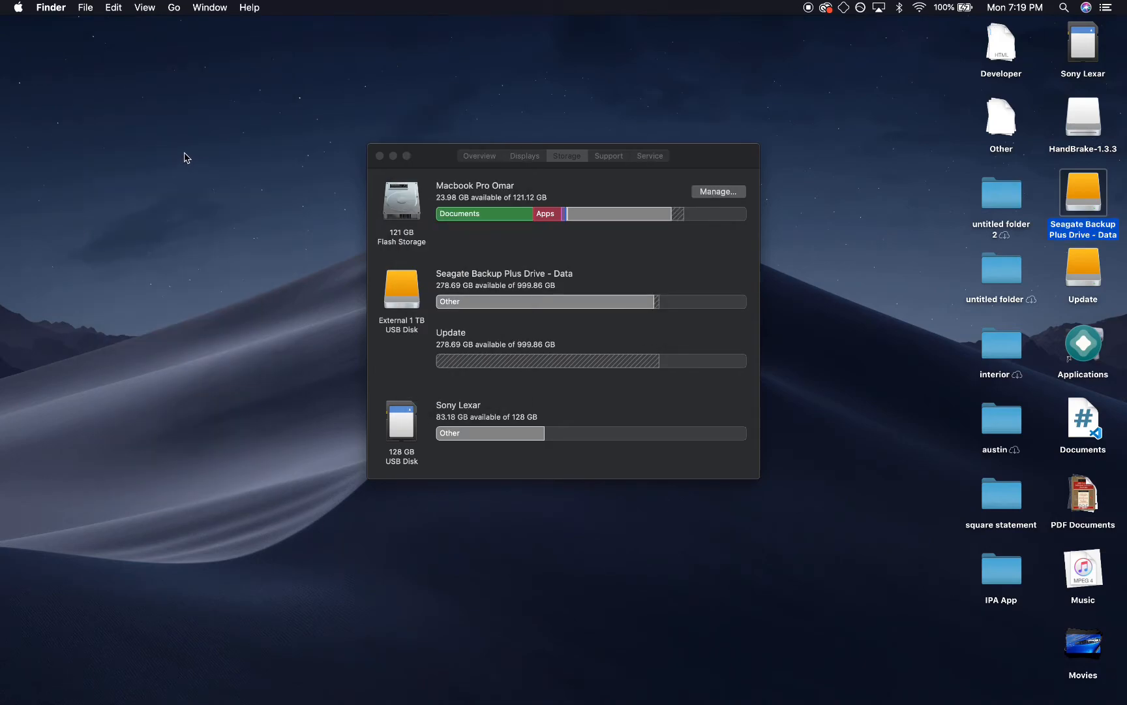
mouse_move(182, 161)
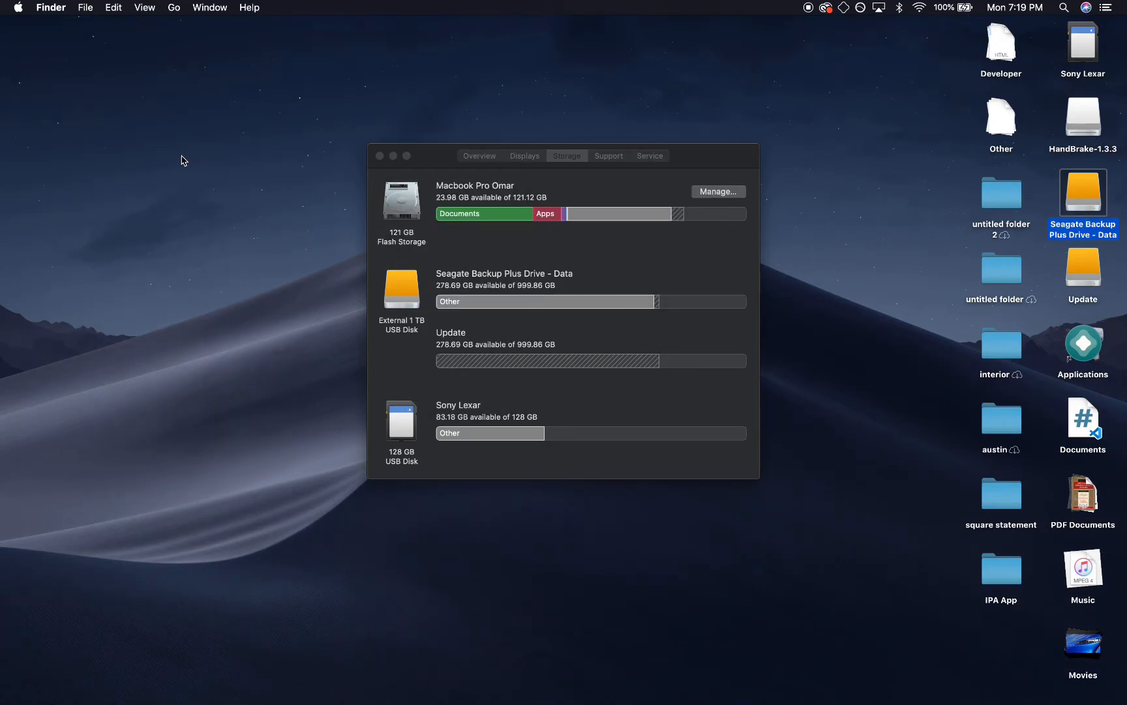
mouse_move(794, 288)
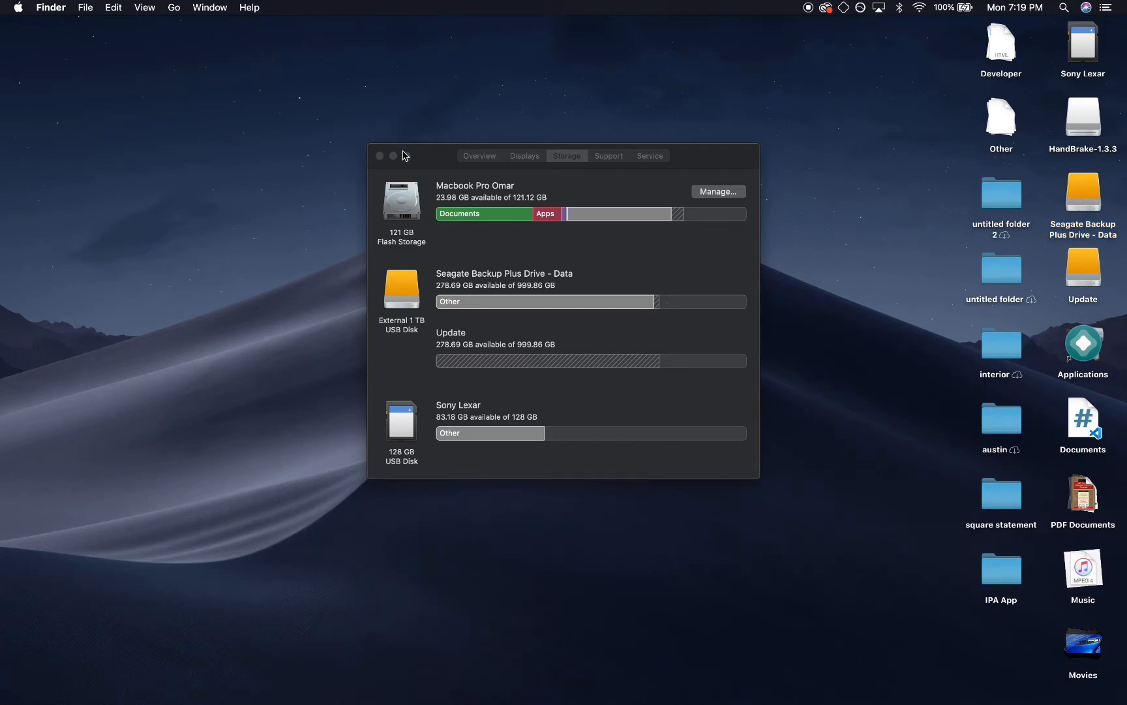
left_click_drag(431, 155, 87, 44)
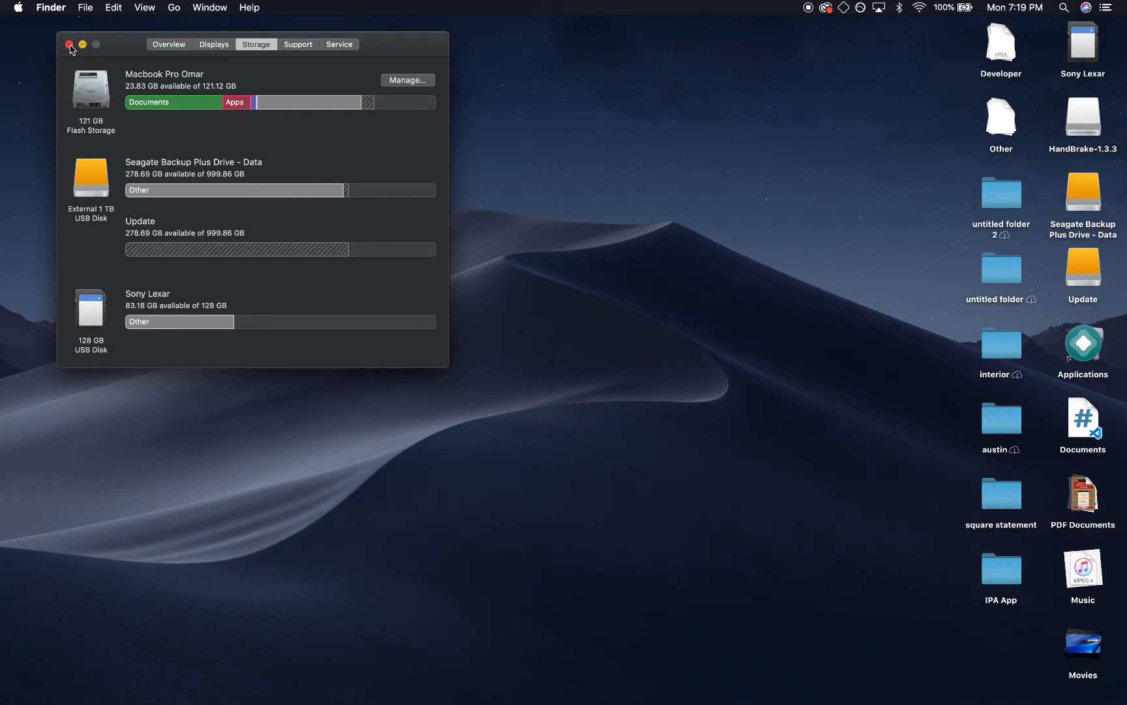
left_click(70, 44)
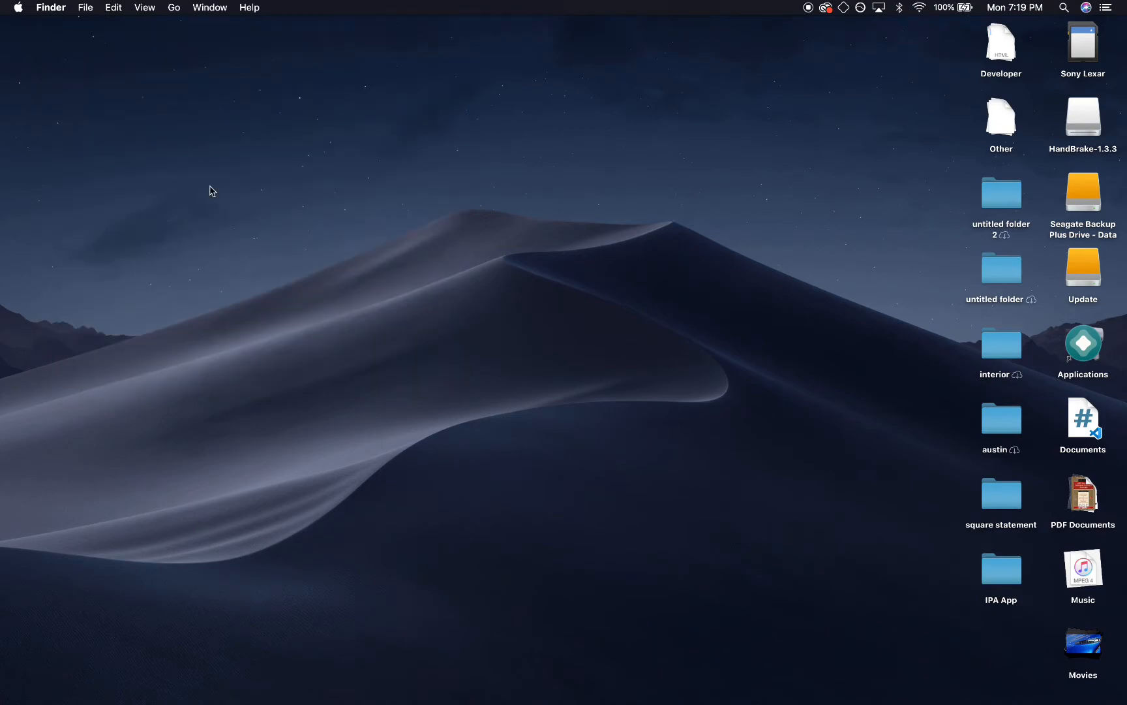
mouse_move(1084, 191)
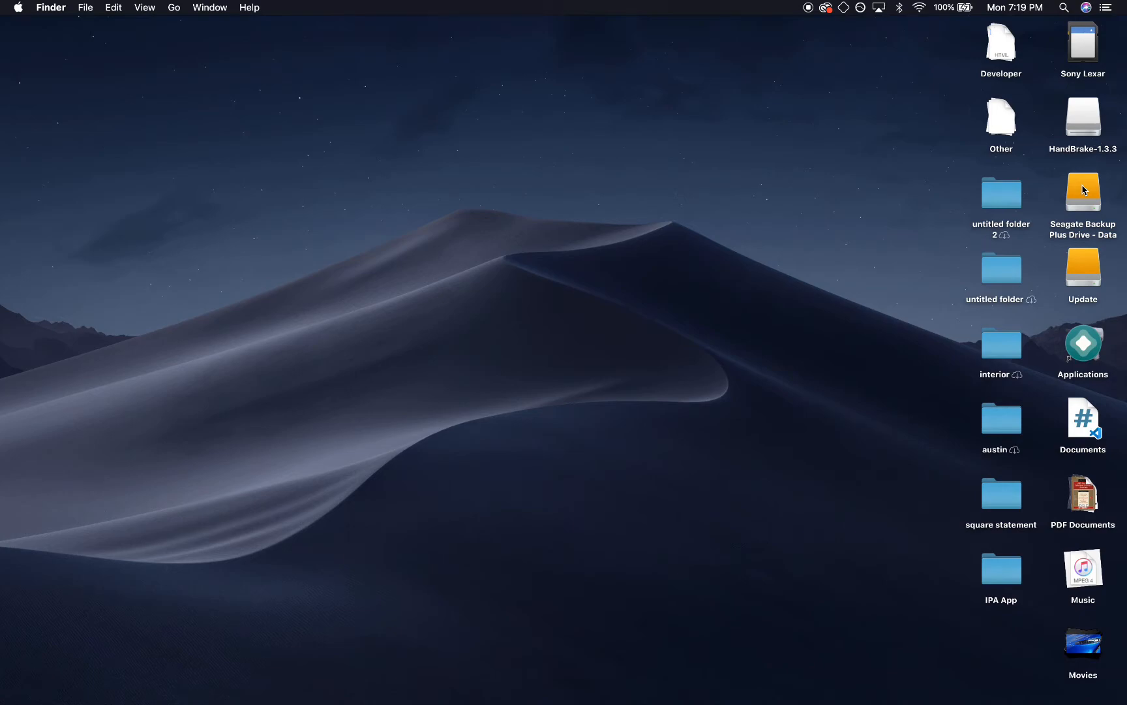
left_click(1083, 192)
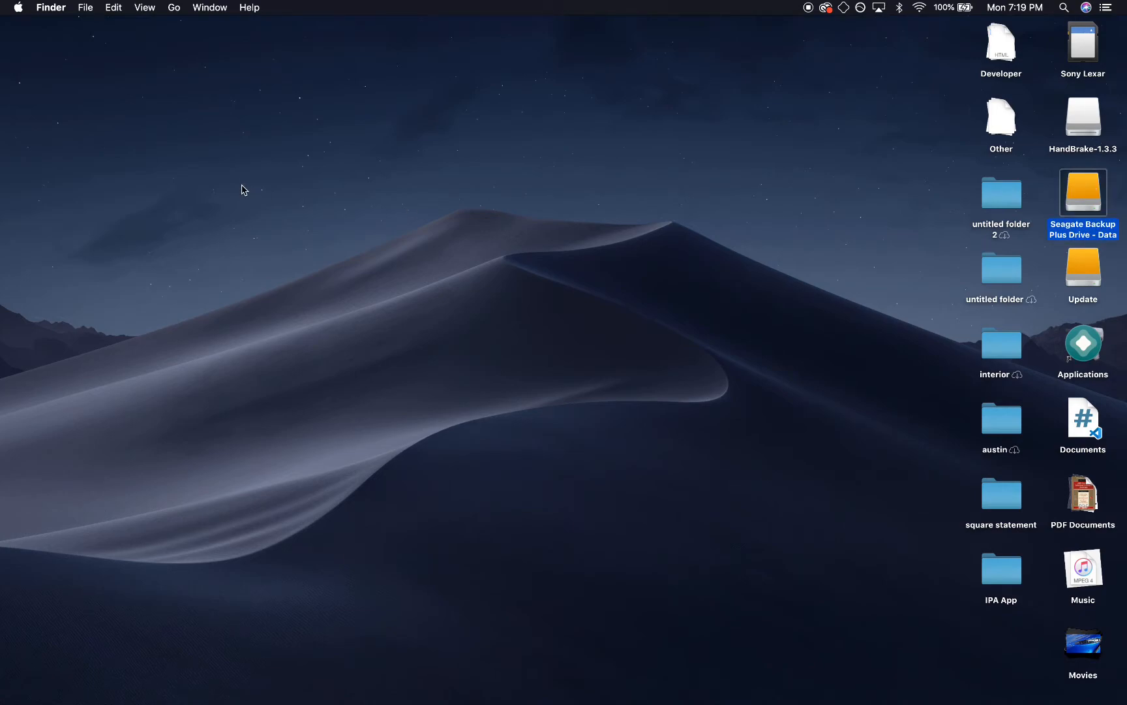
double_click(1083, 193)
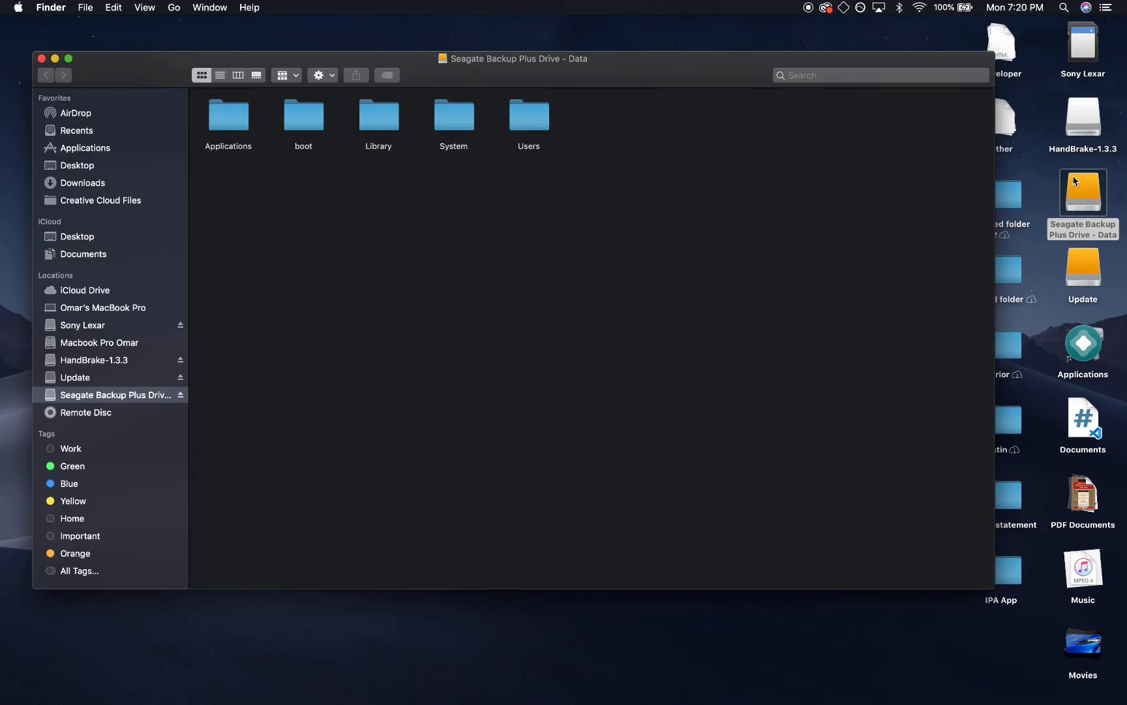
mouse_move(1062, 196)
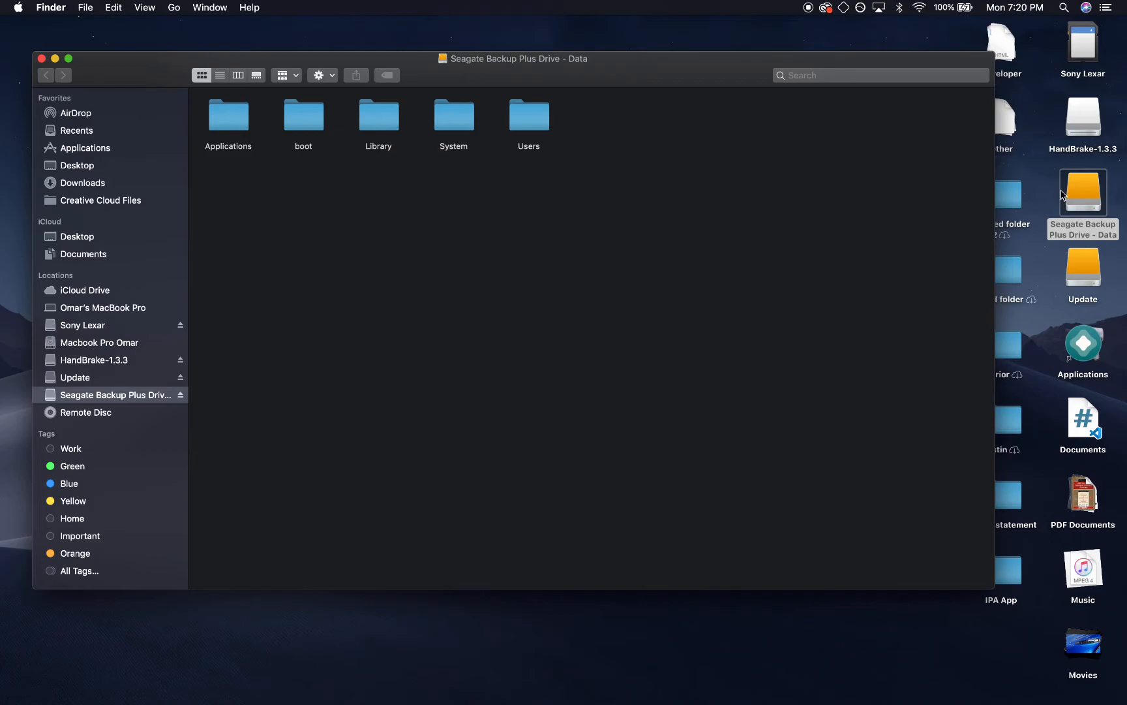
mouse_move(519, 244)
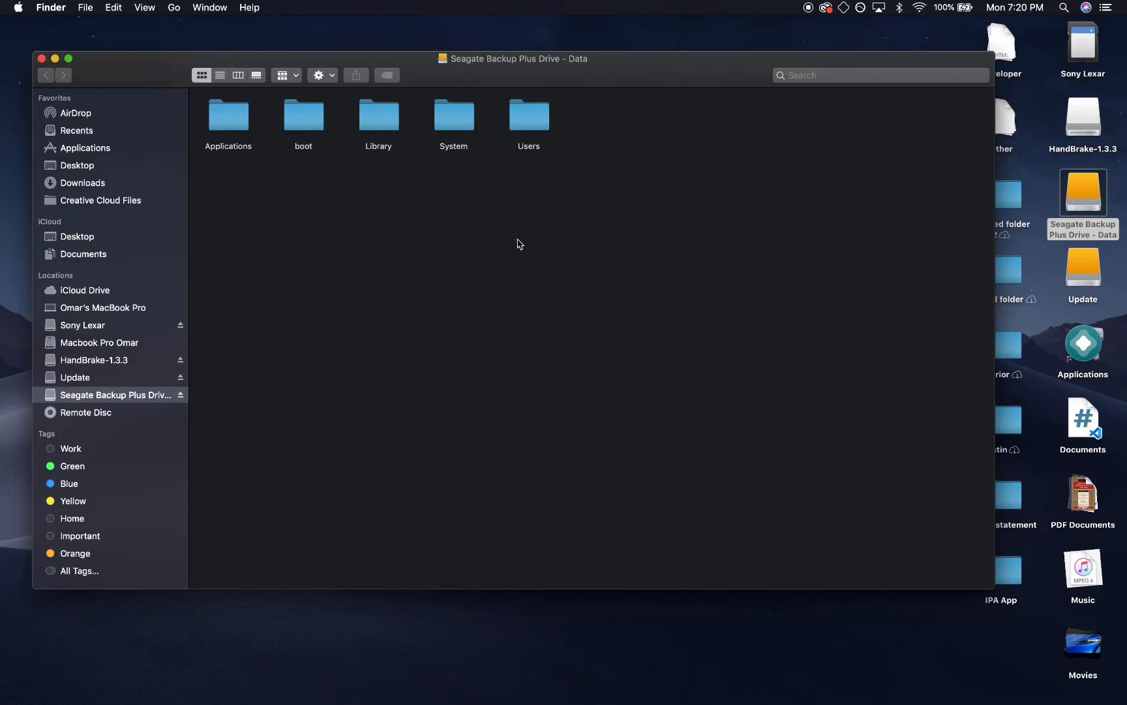
mouse_move(561, 309)
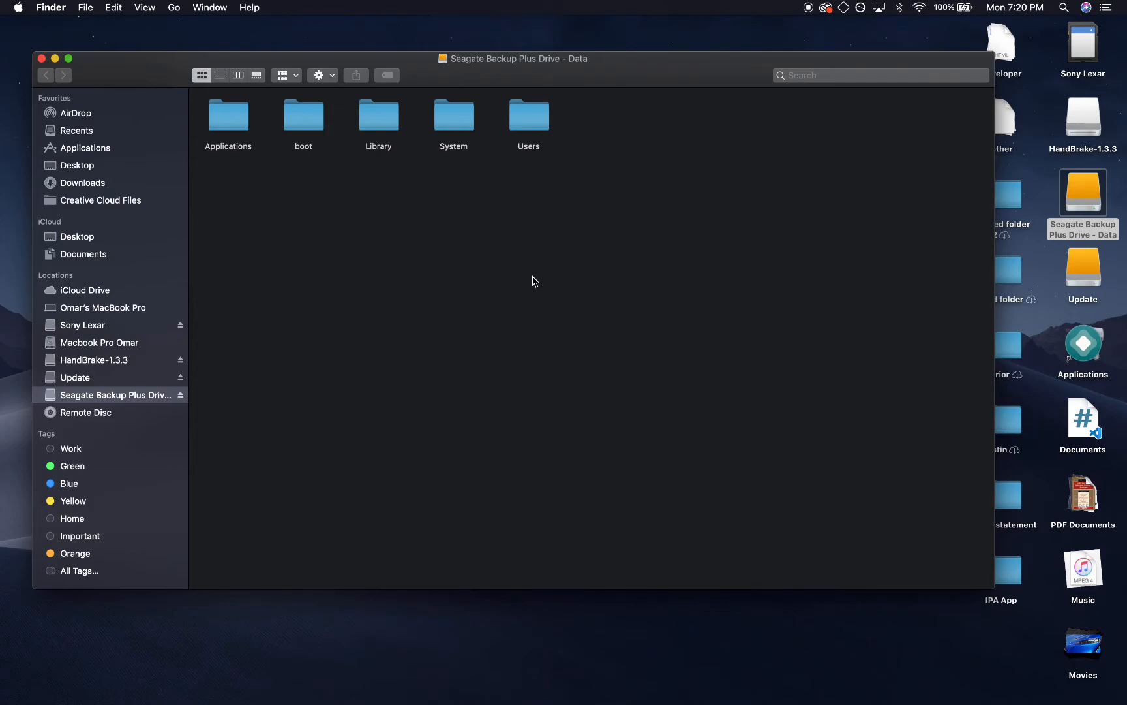
Step: Show hidden items on the Seagate drive and select the Volumes folder
key("cmd+shift+.")
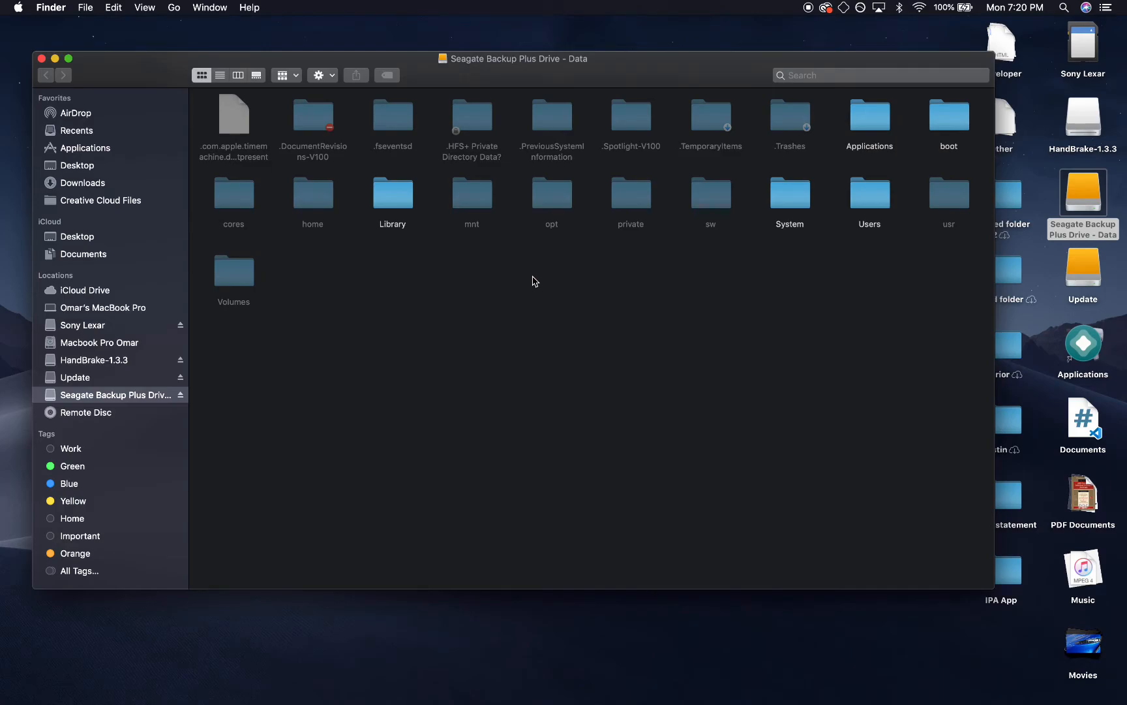
mouse_move(614, 304)
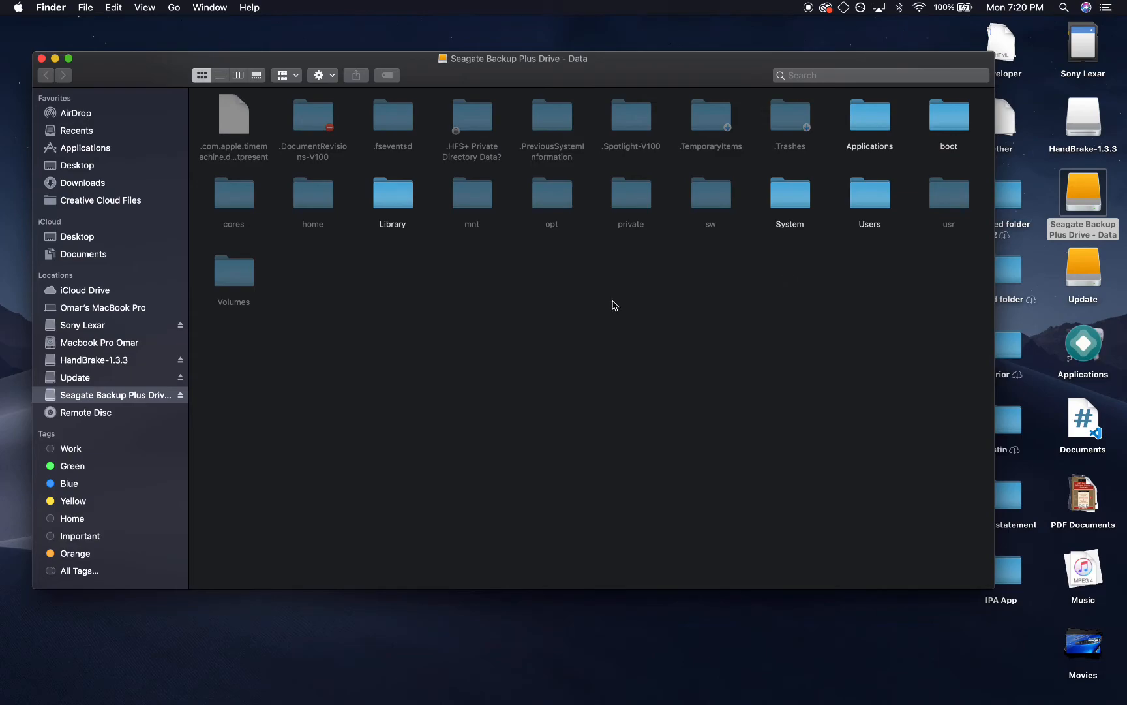
mouse_move(545, 382)
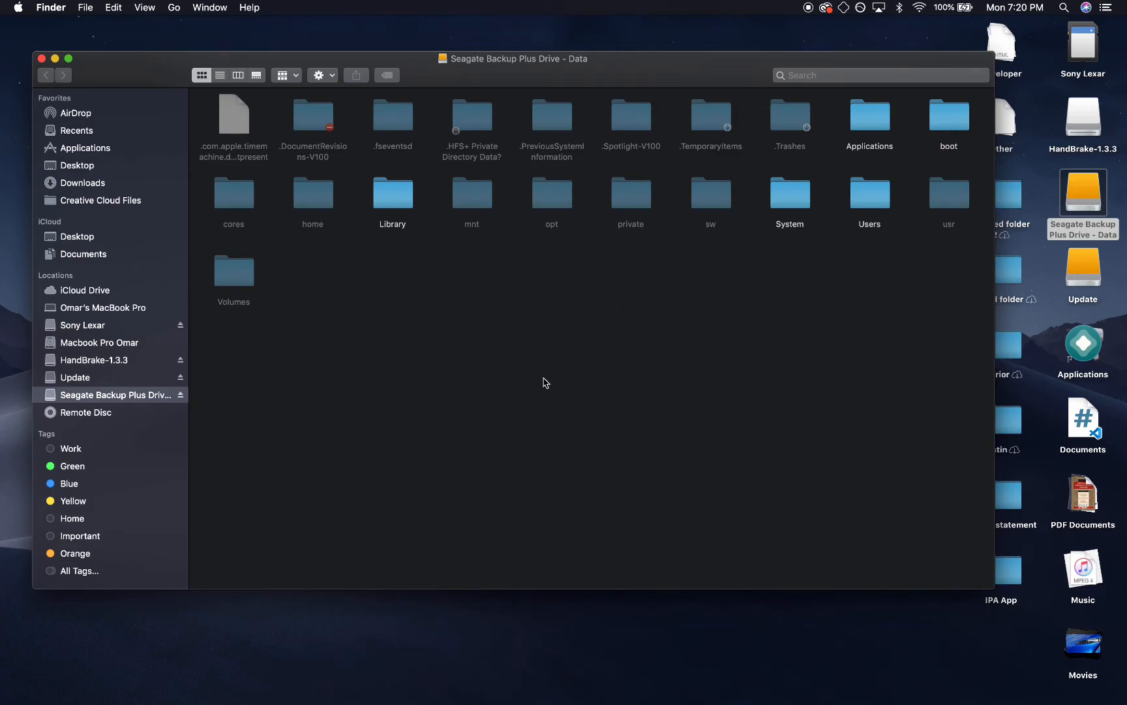
mouse_move(366, 446)
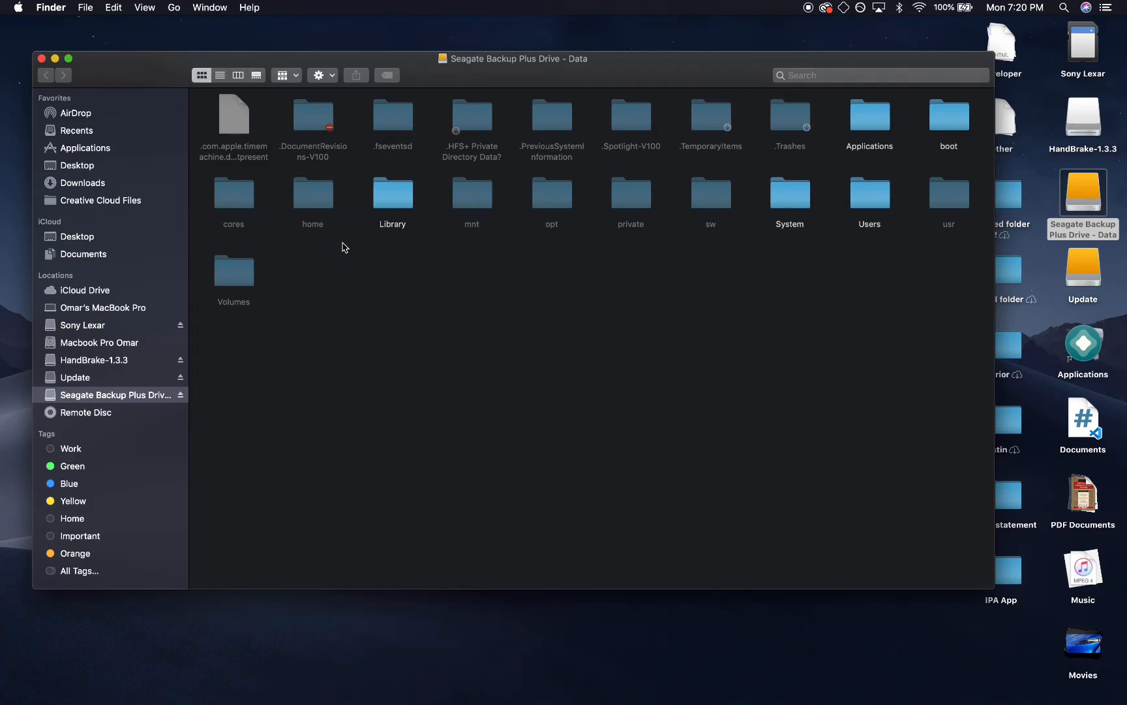
mouse_move(472, 317)
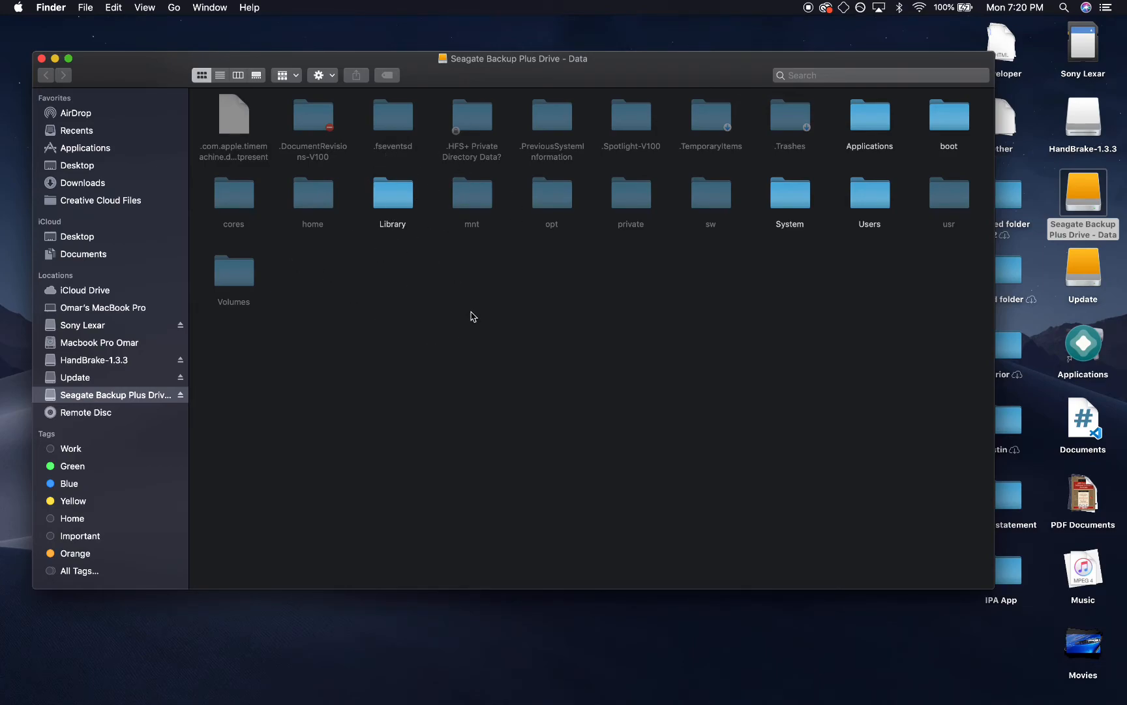
mouse_move(446, 319)
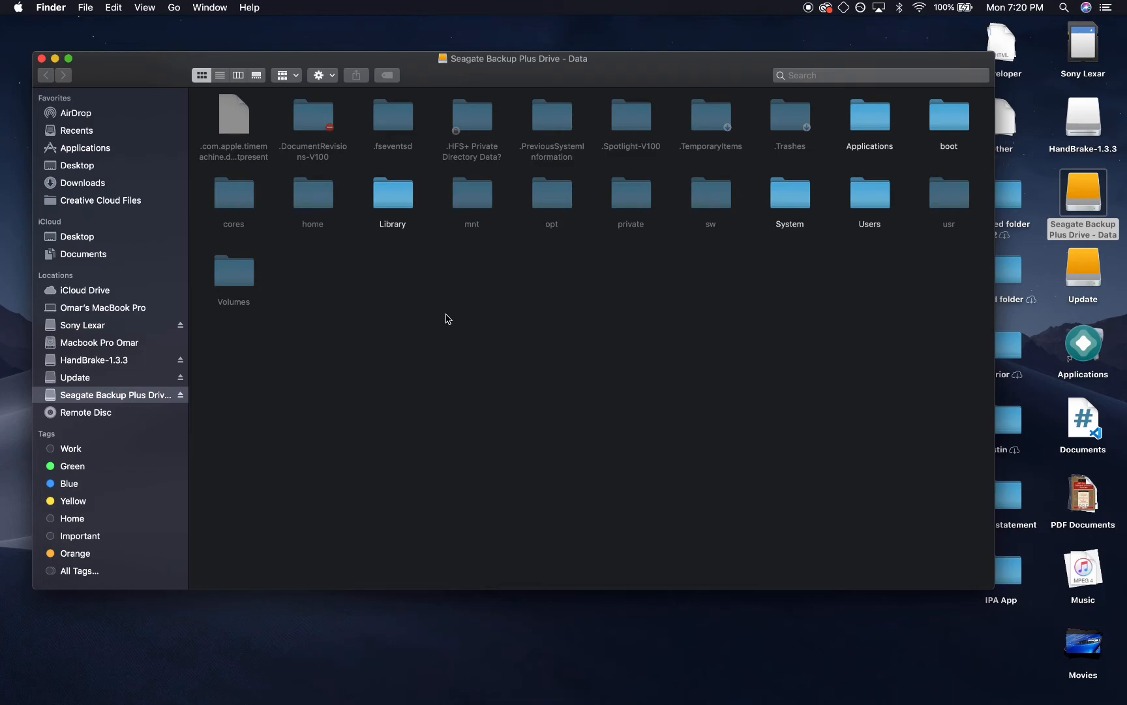
mouse_move(439, 315)
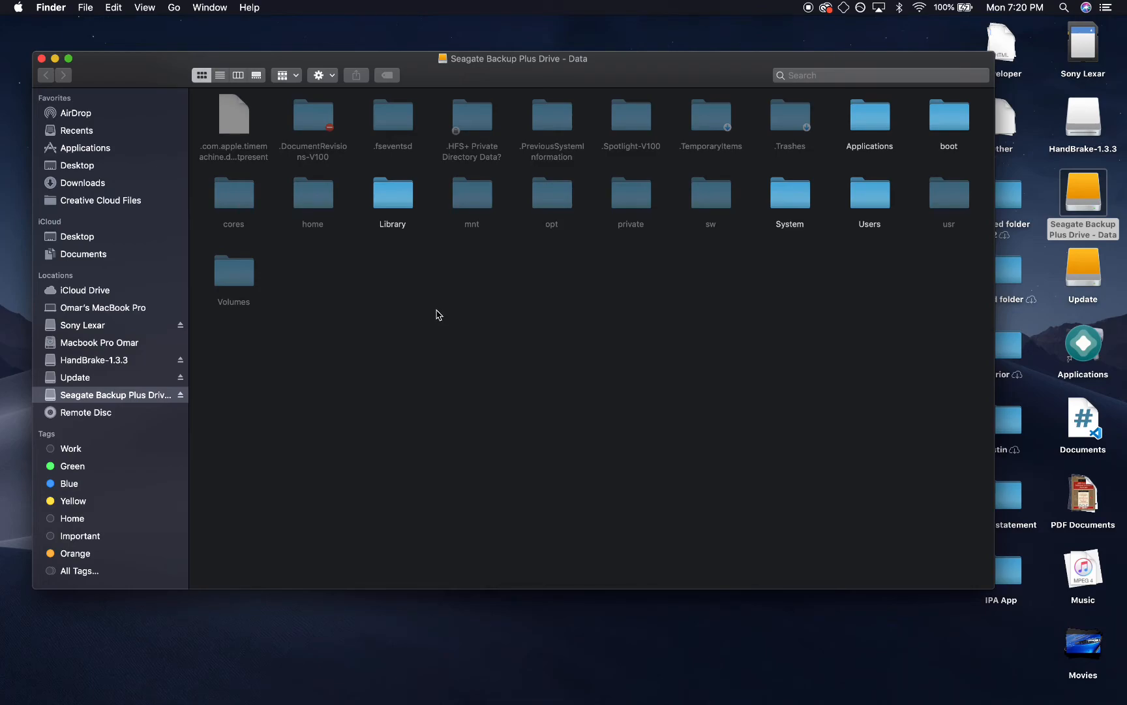
left_click(233, 264)
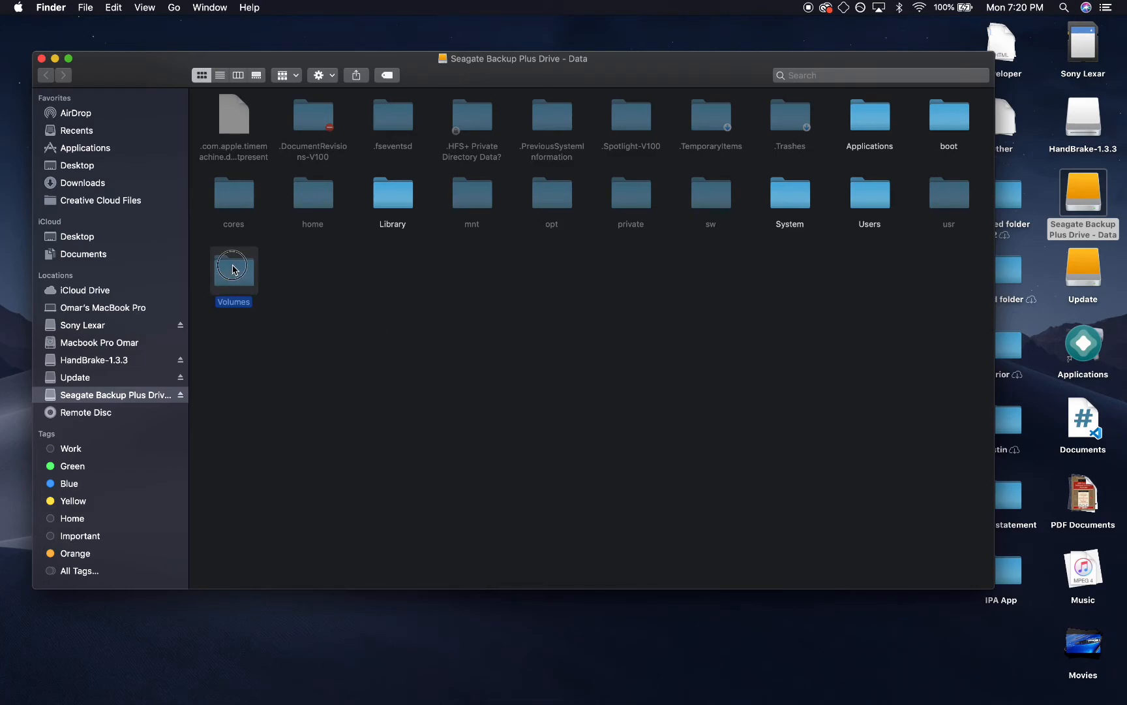
Step: Open Volumes, browse Seagate Backup Plus Drive - Data, then return to Volumes
double_click(234, 264)
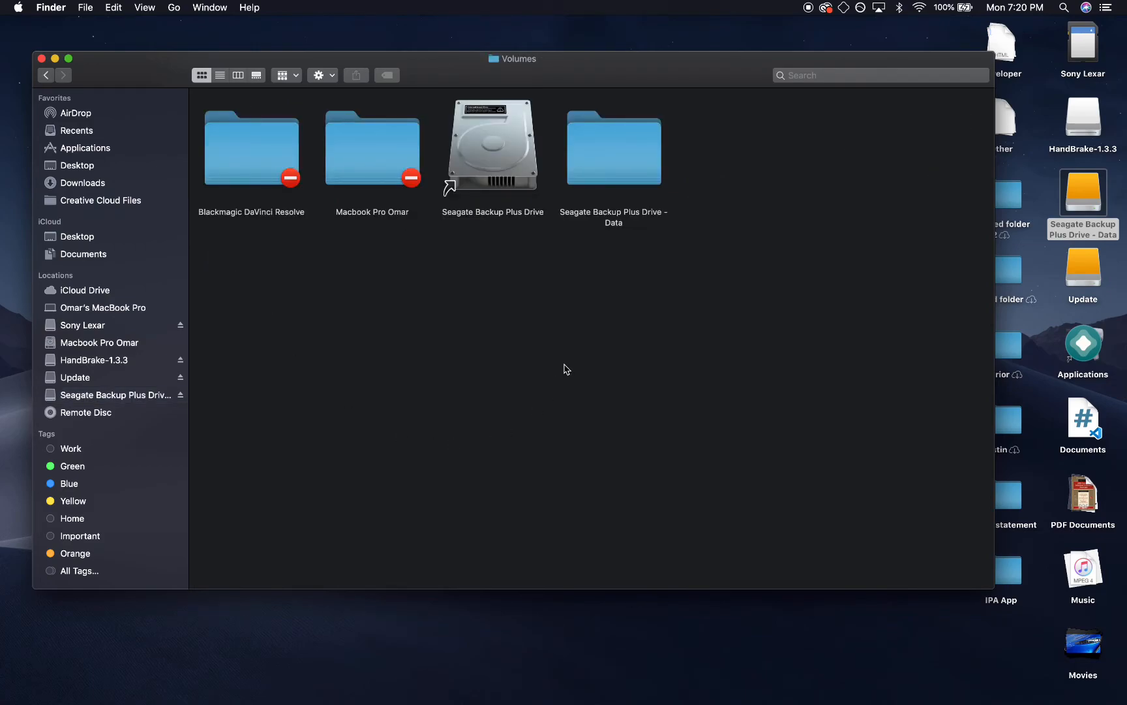
left_click(613, 149)
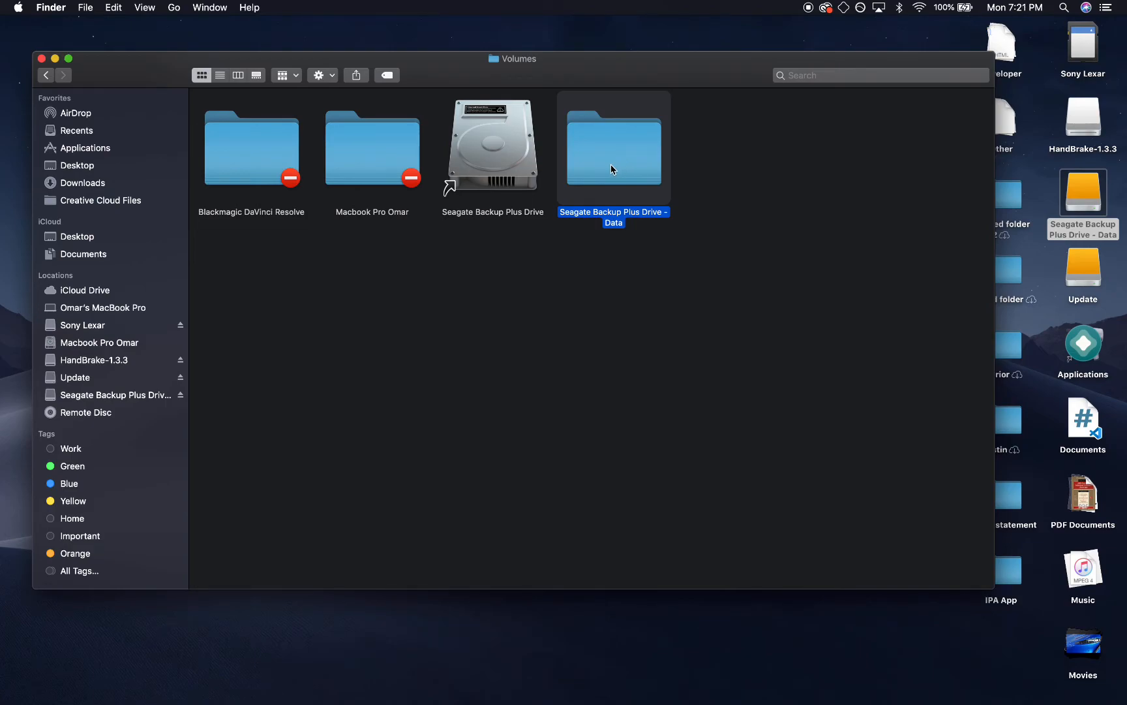
mouse_move(621, 141)
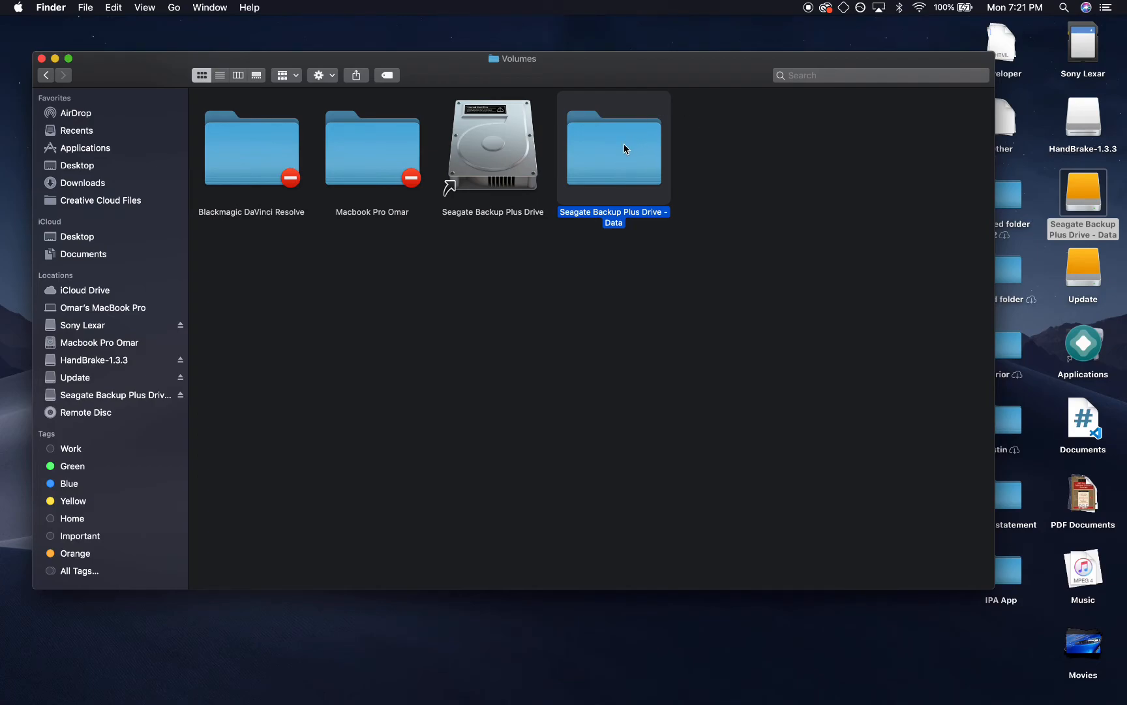
double_click(613, 148)
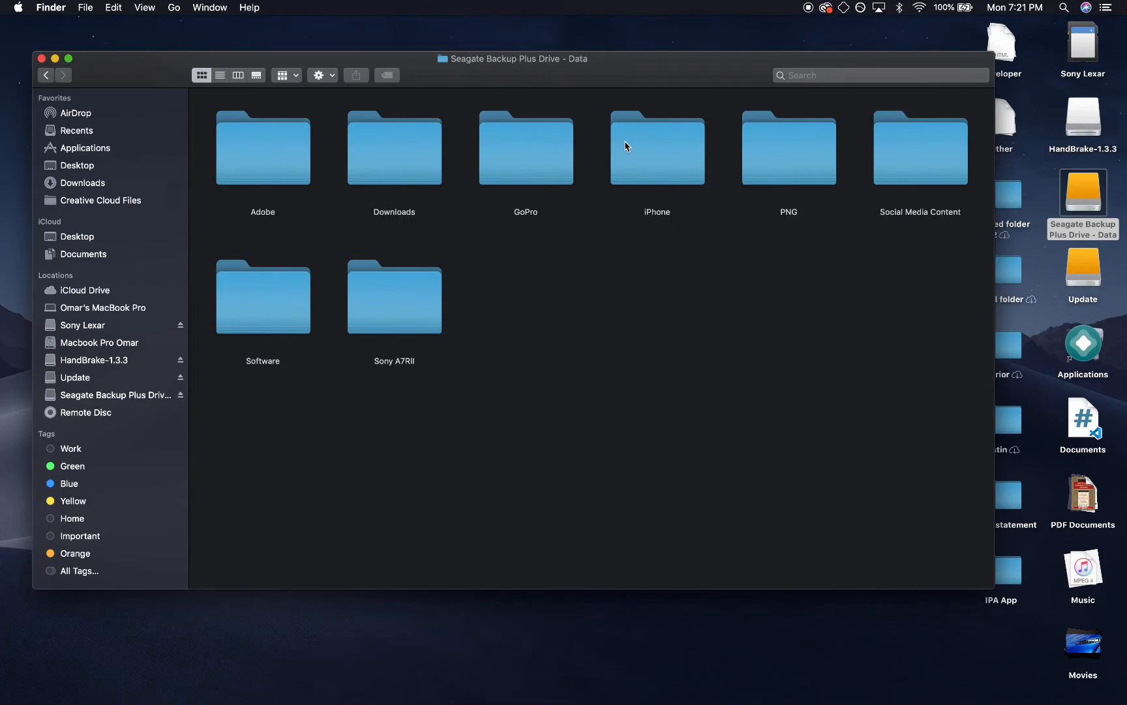
mouse_move(953, 182)
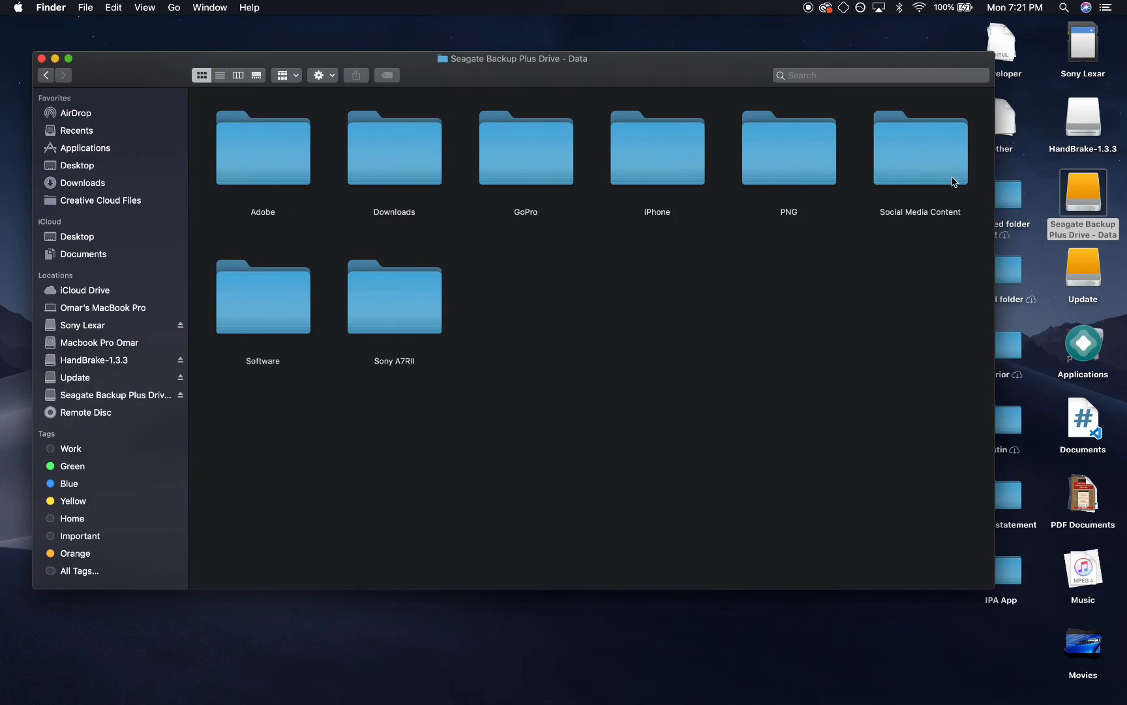
mouse_move(932, 244)
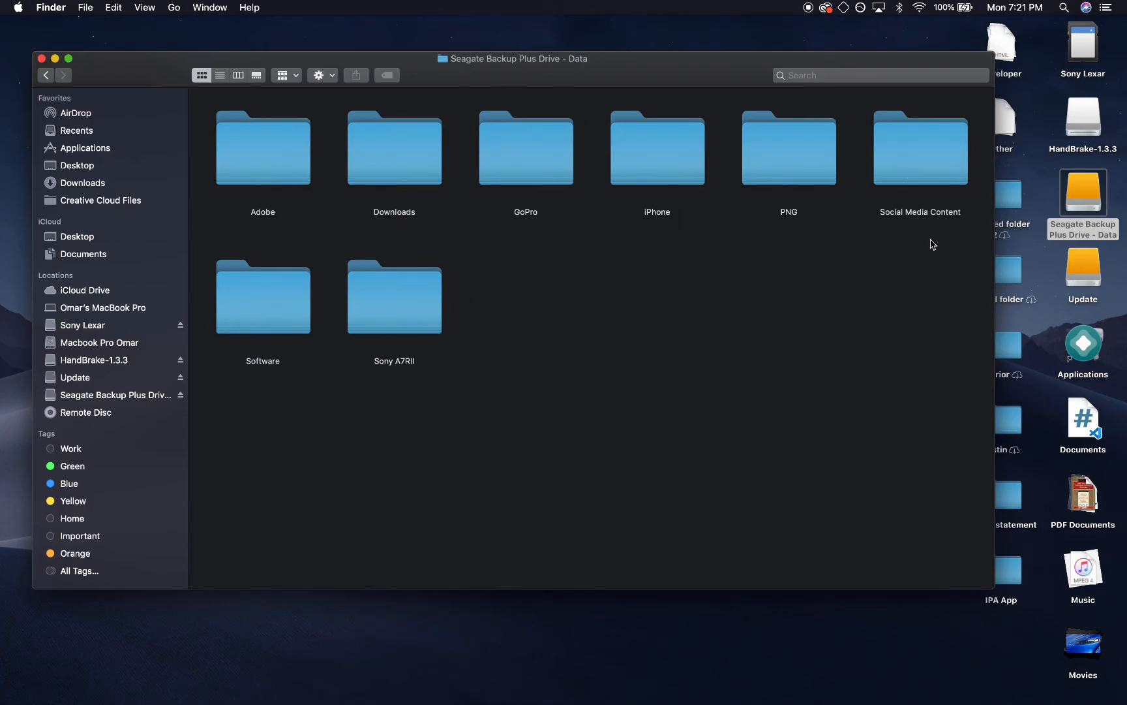
left_click(46, 75)
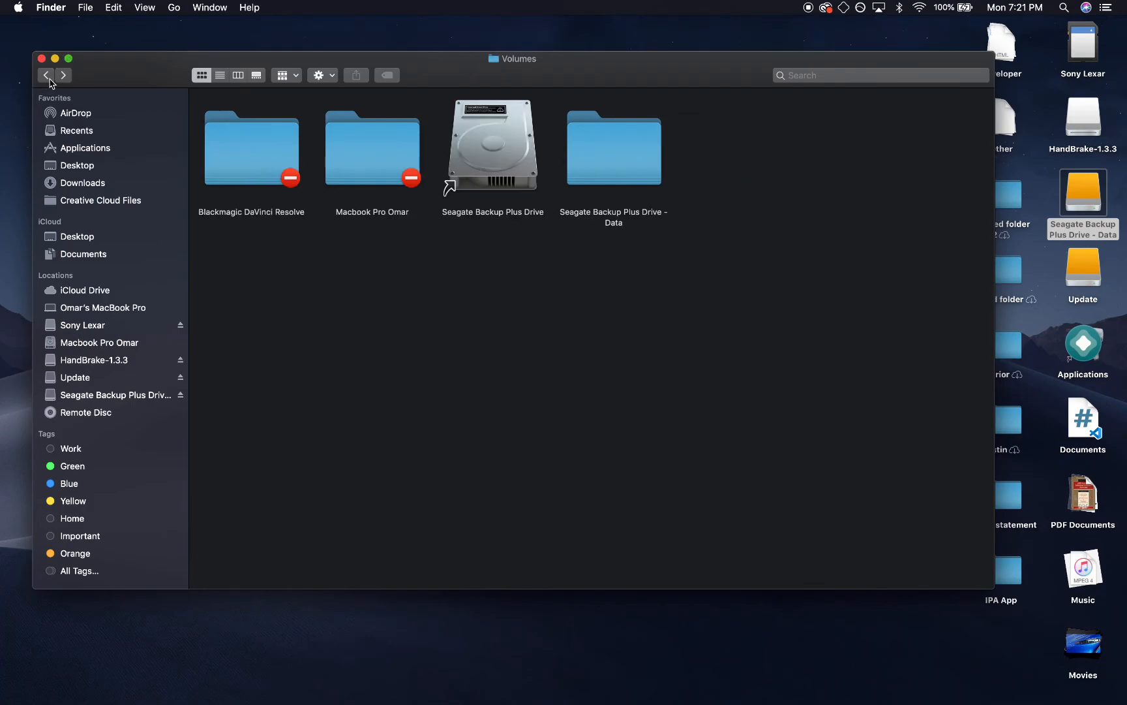
left_click(614, 148)
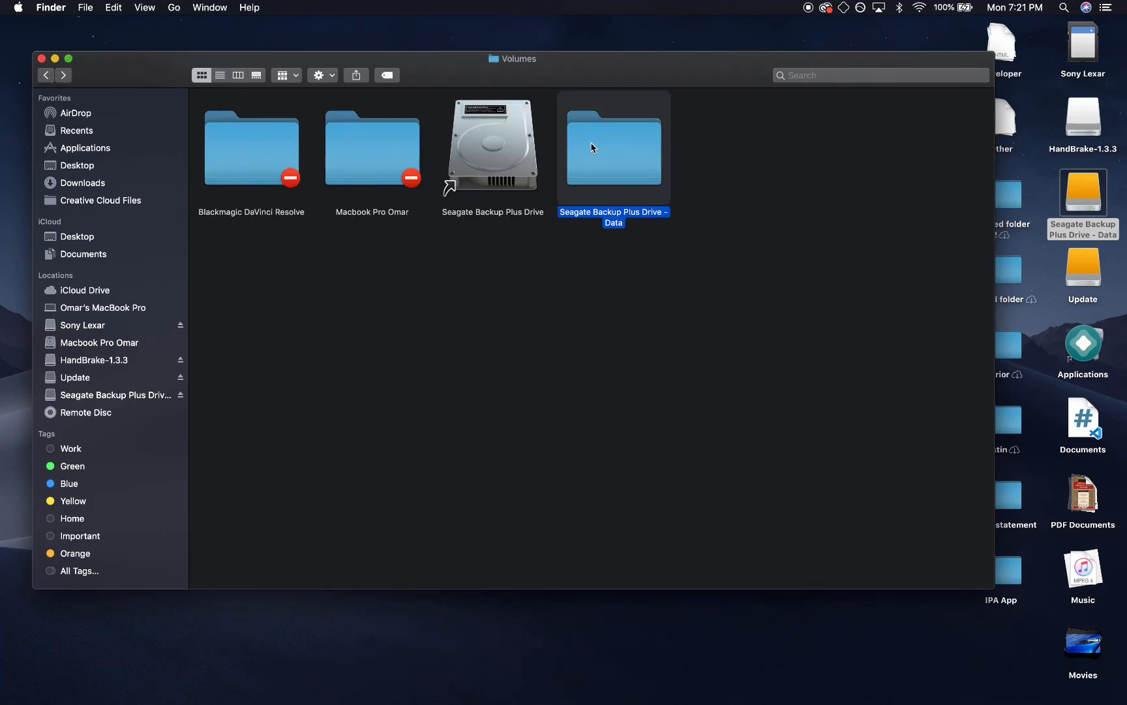
right_click(613, 147)
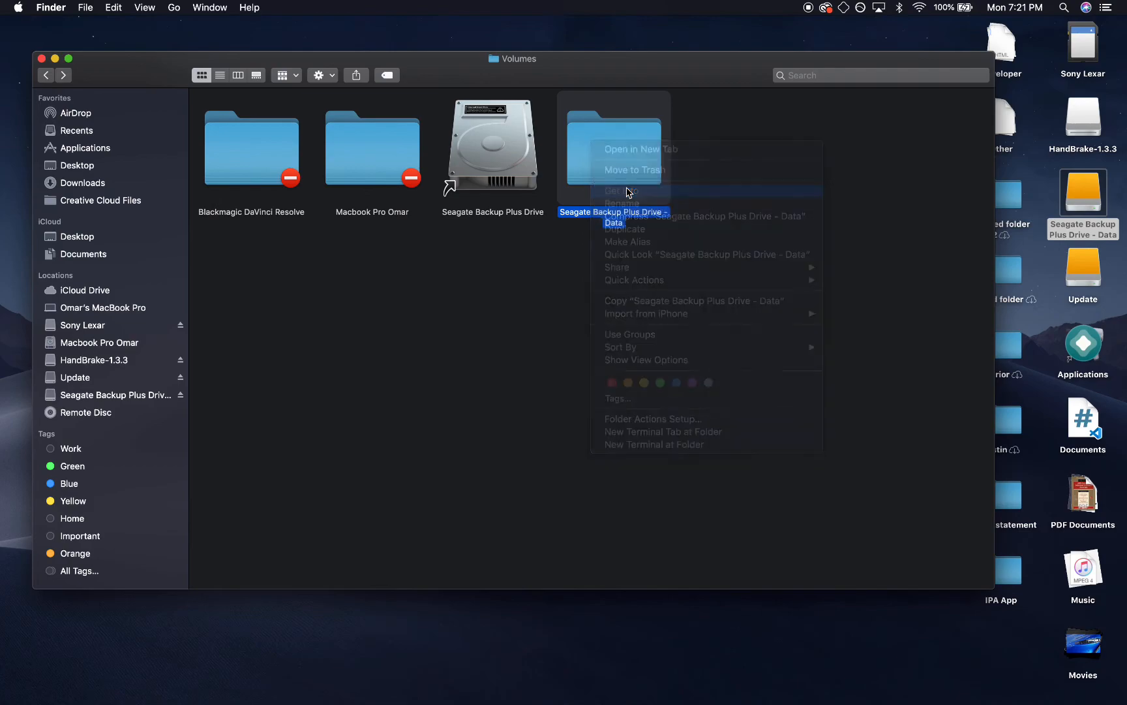
left_click(618, 190)
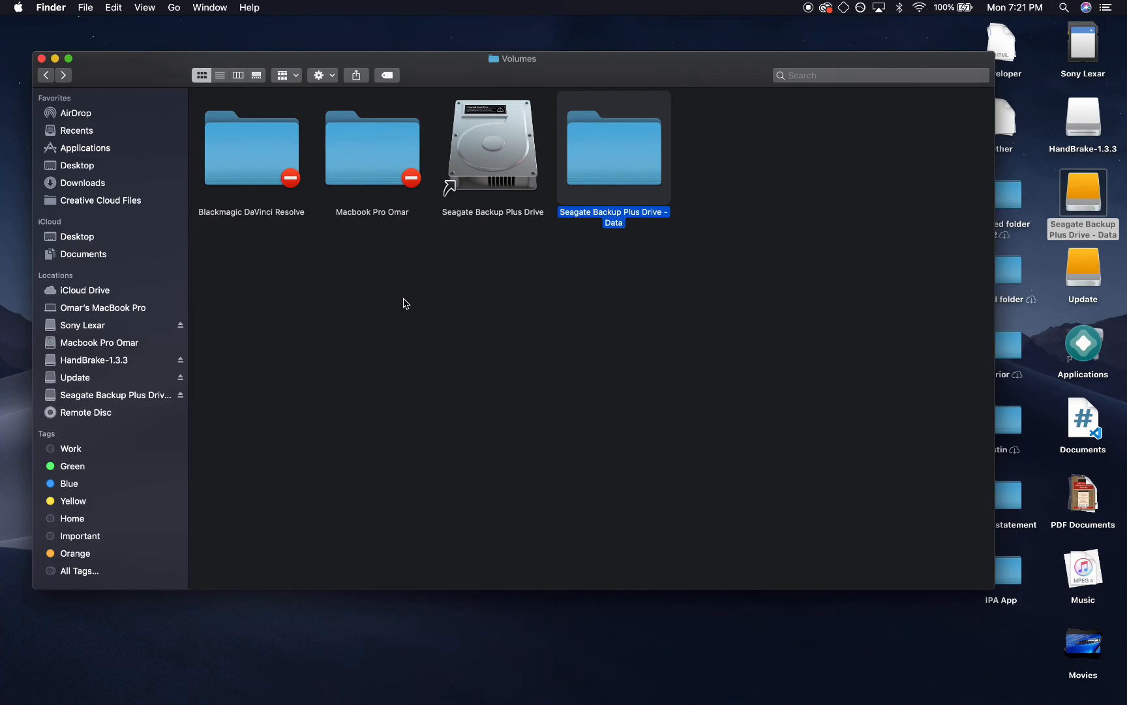
mouse_move(251, 281)
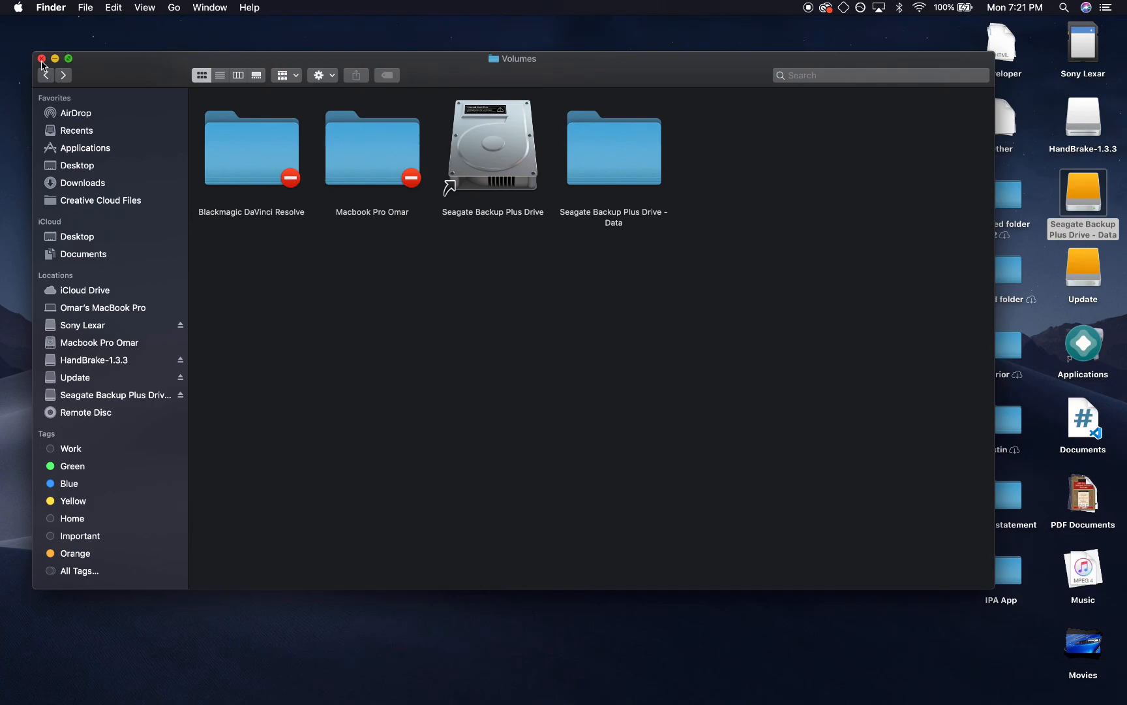
Step: Close the Volumes window and show QuickTime Player's Dock menu of recent files
left_click(41, 58)
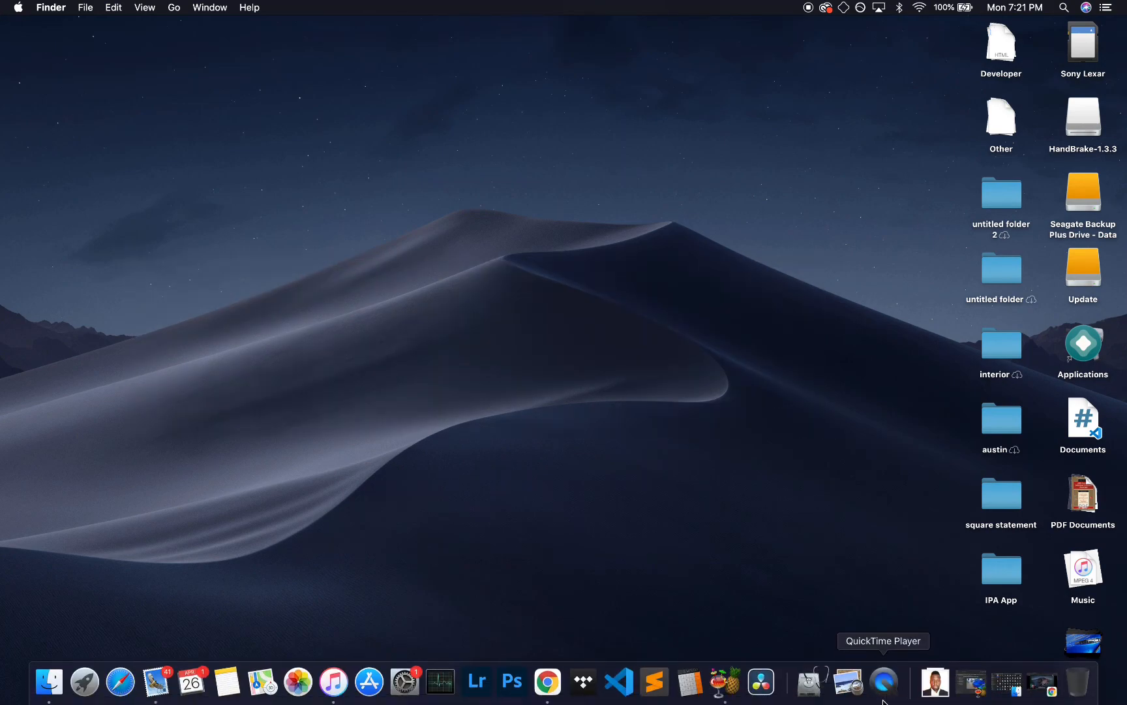
right_click(884, 682)
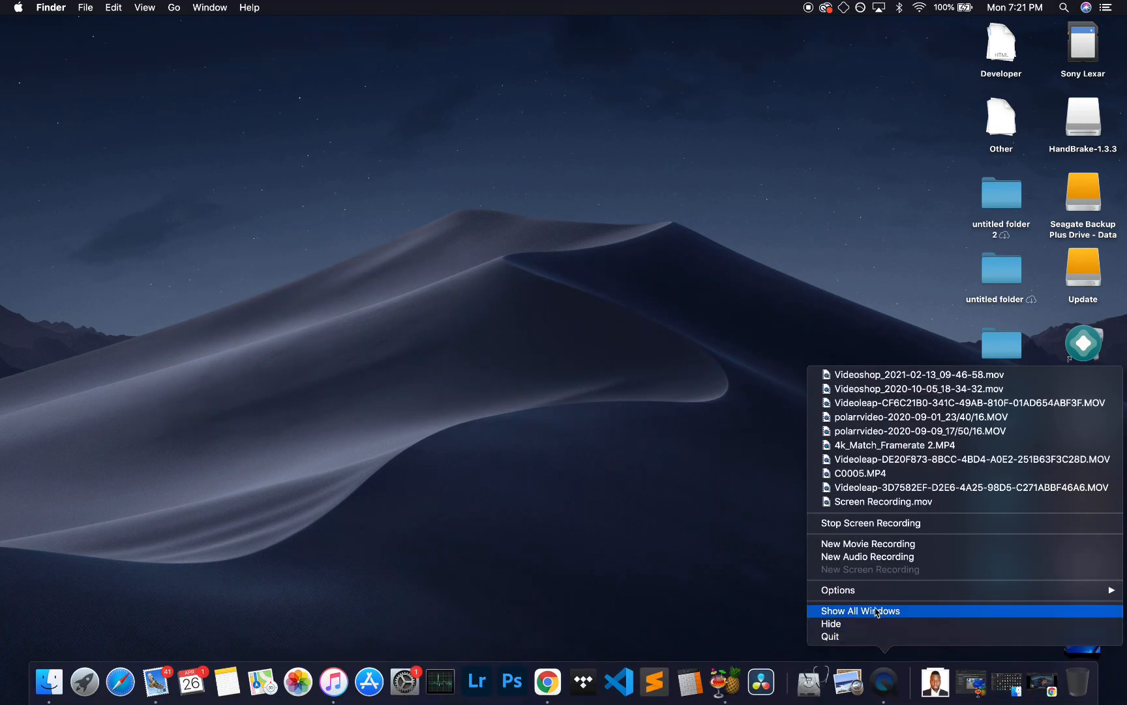